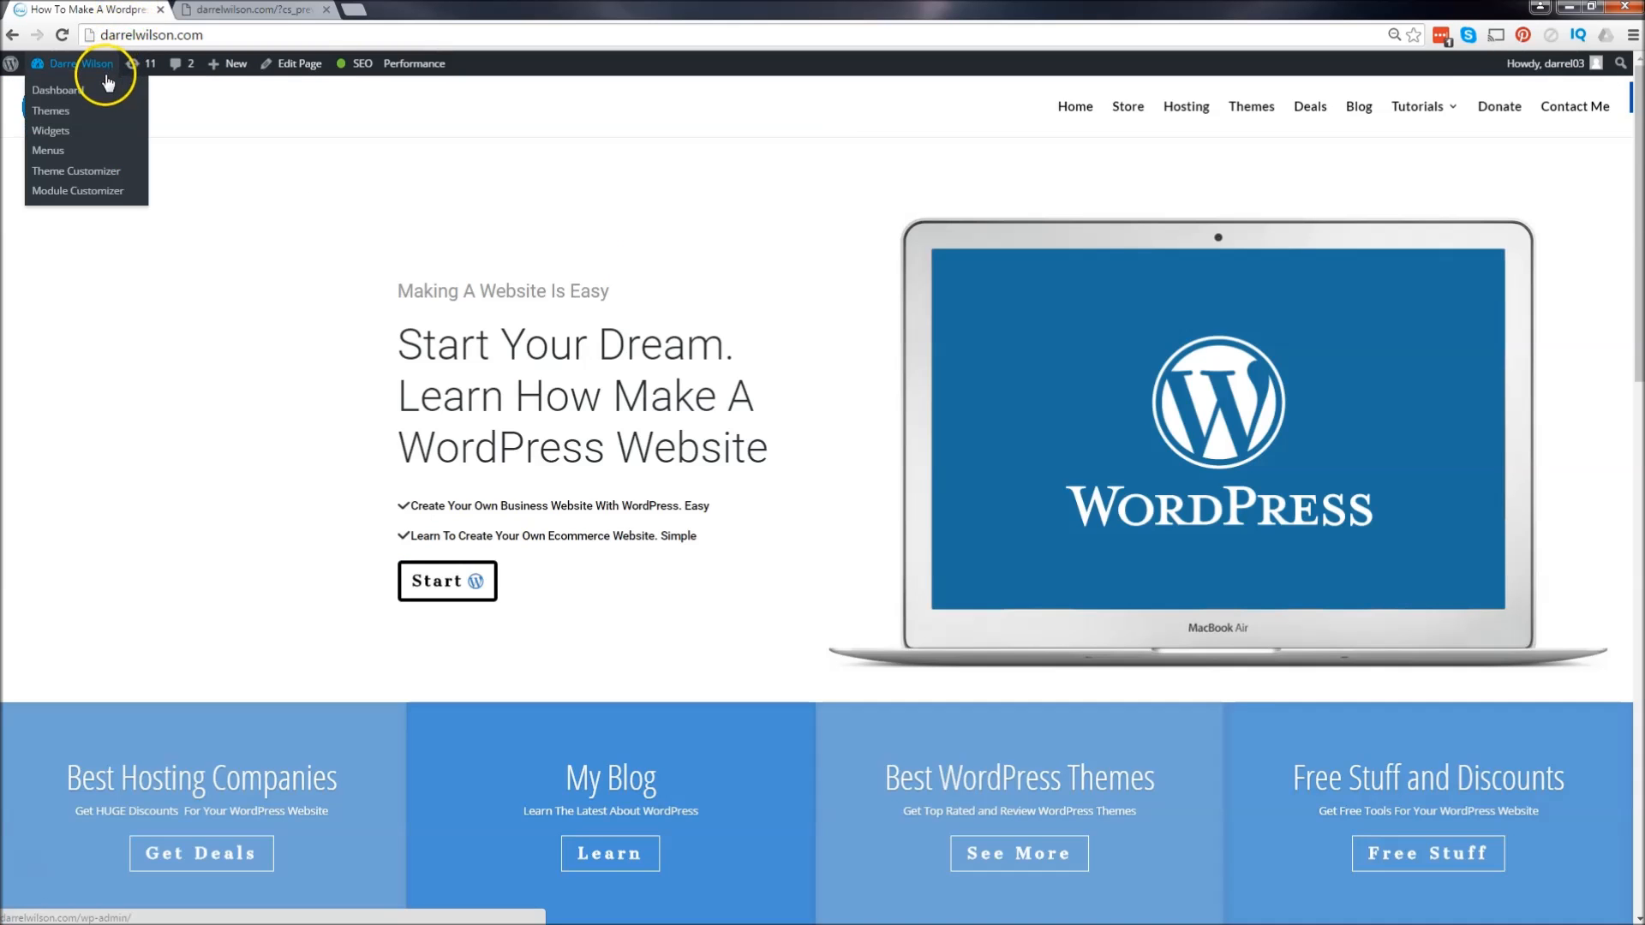
- From the dashboard, search the Add Plugins directory for 'coming soon'
click(55, 90)
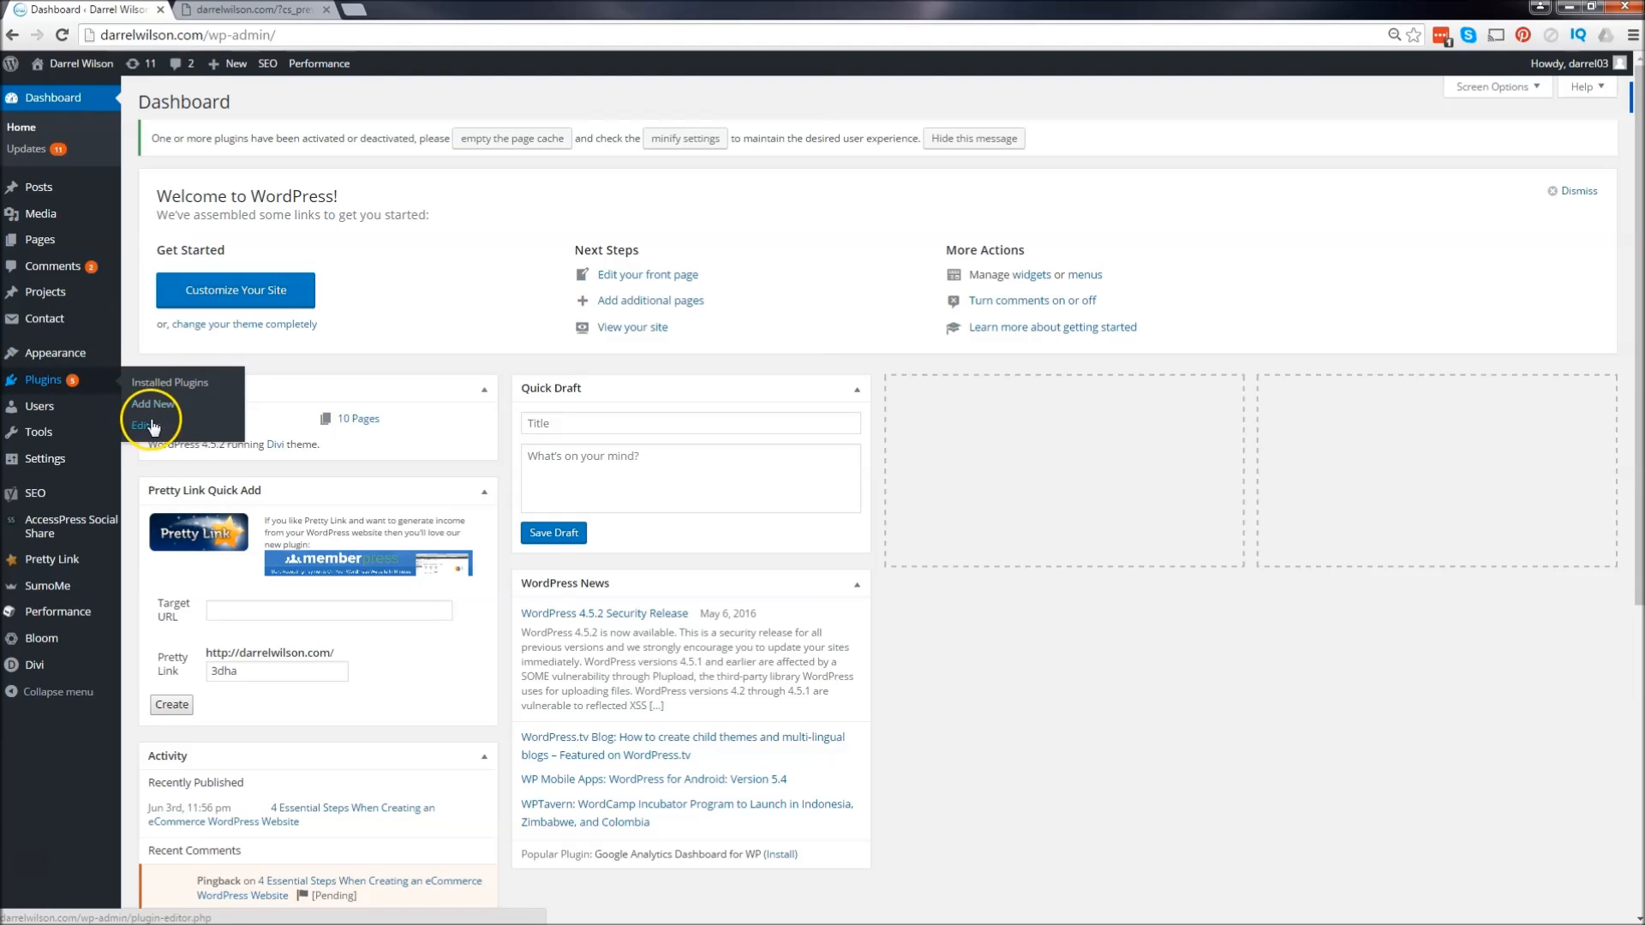
click(144, 425)
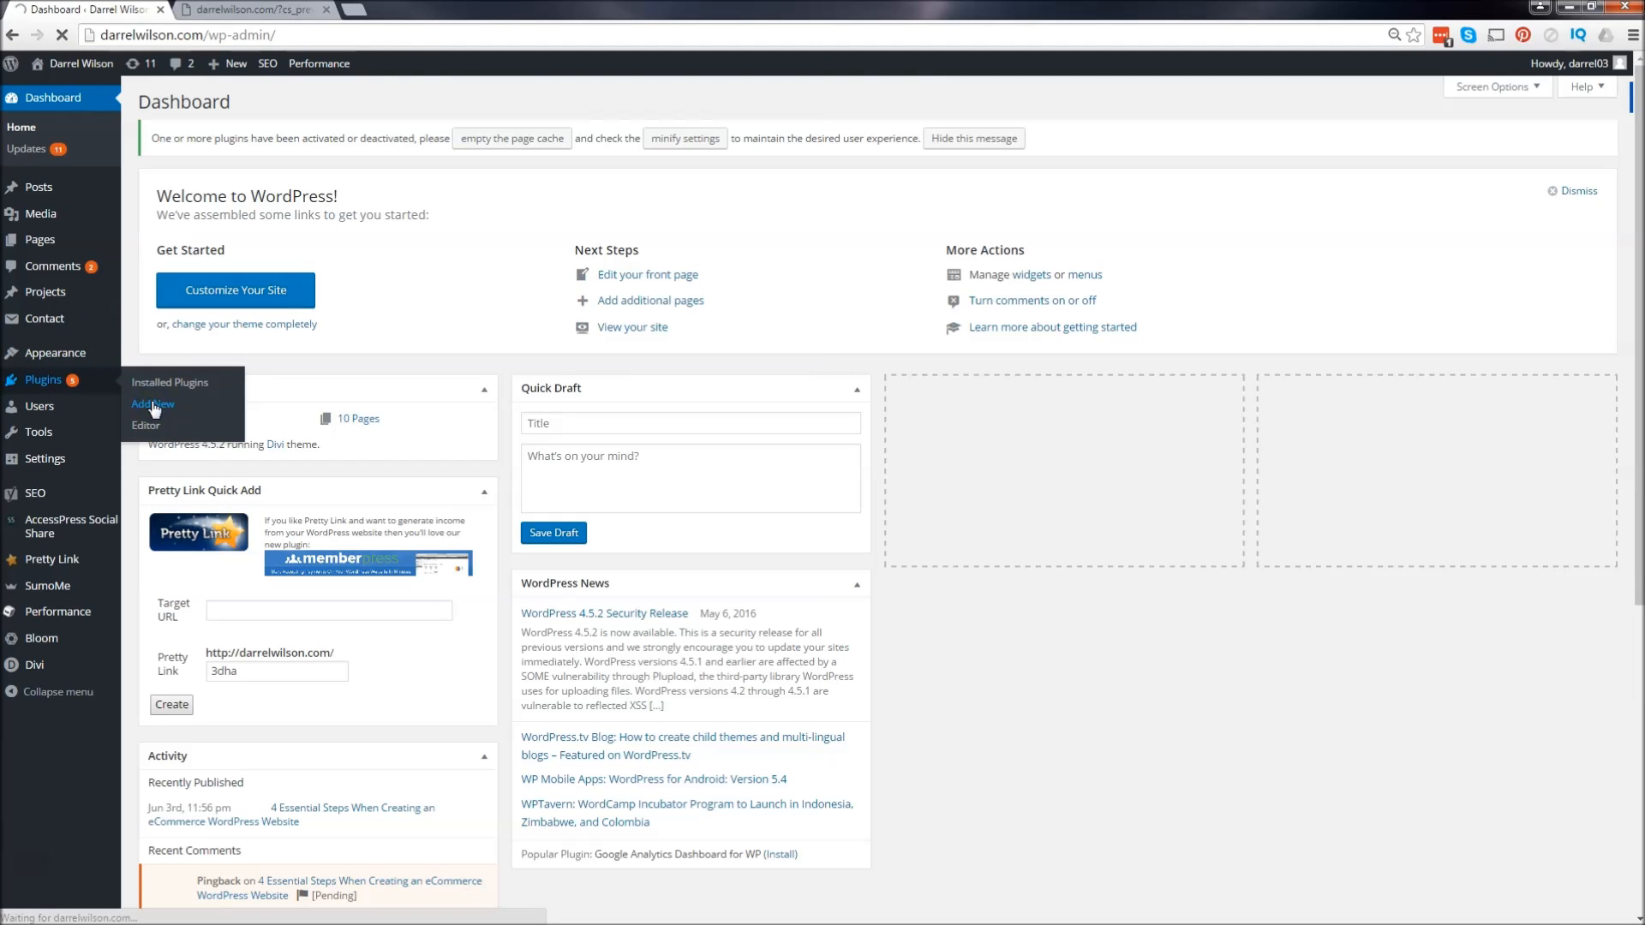
click(153, 404)
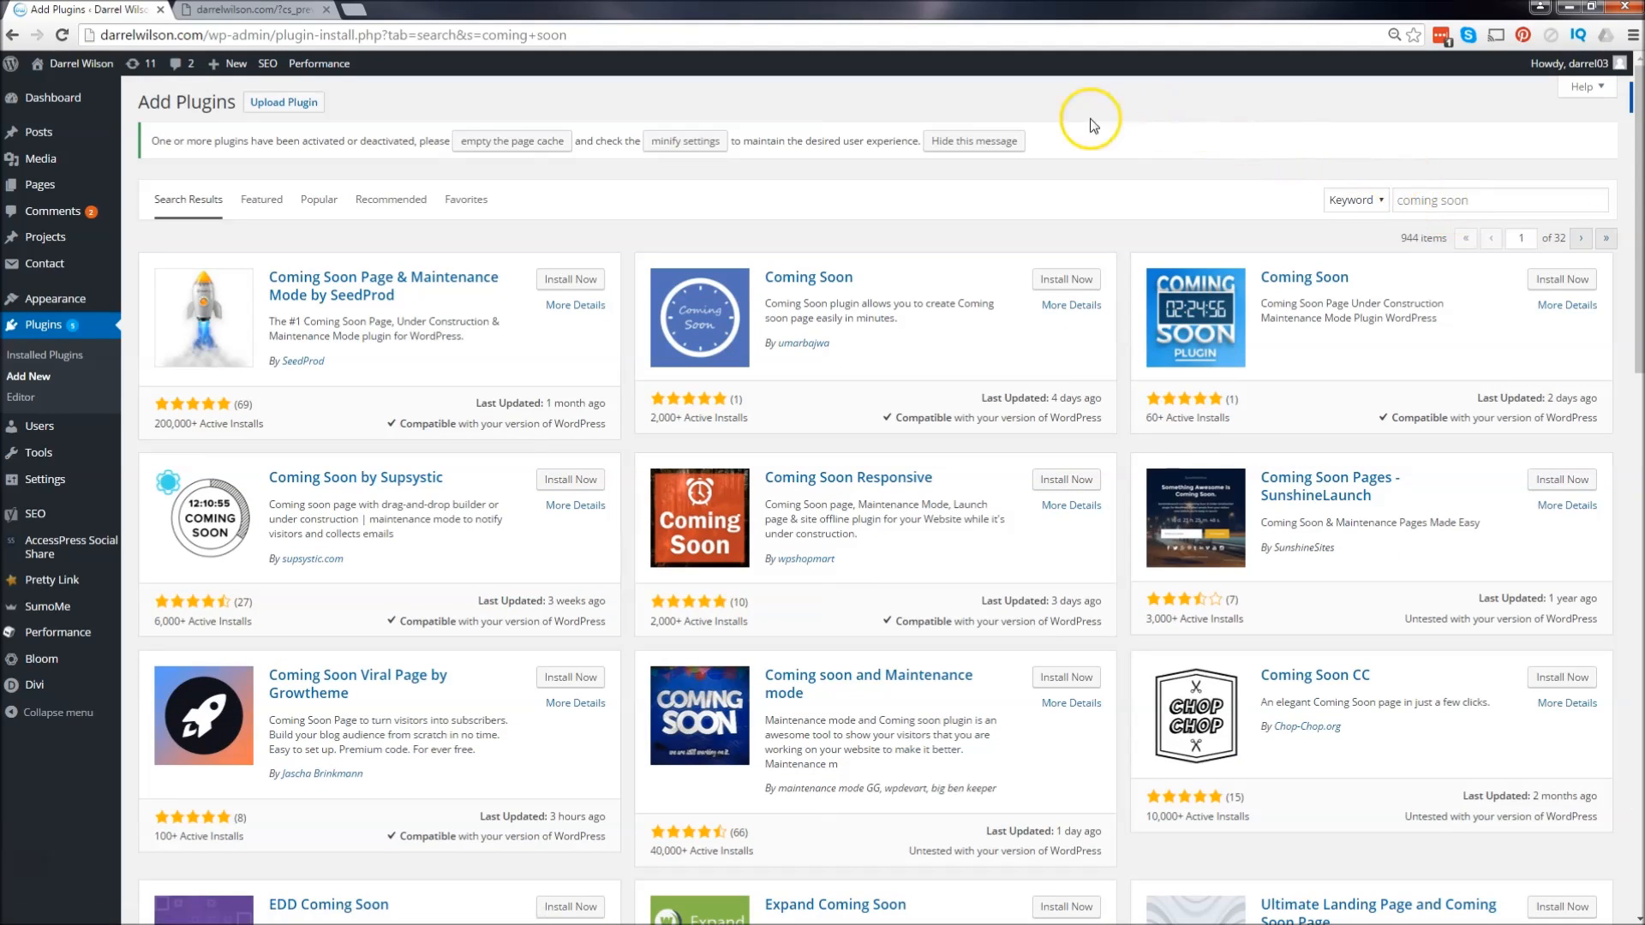
mouse_move(346, 302)
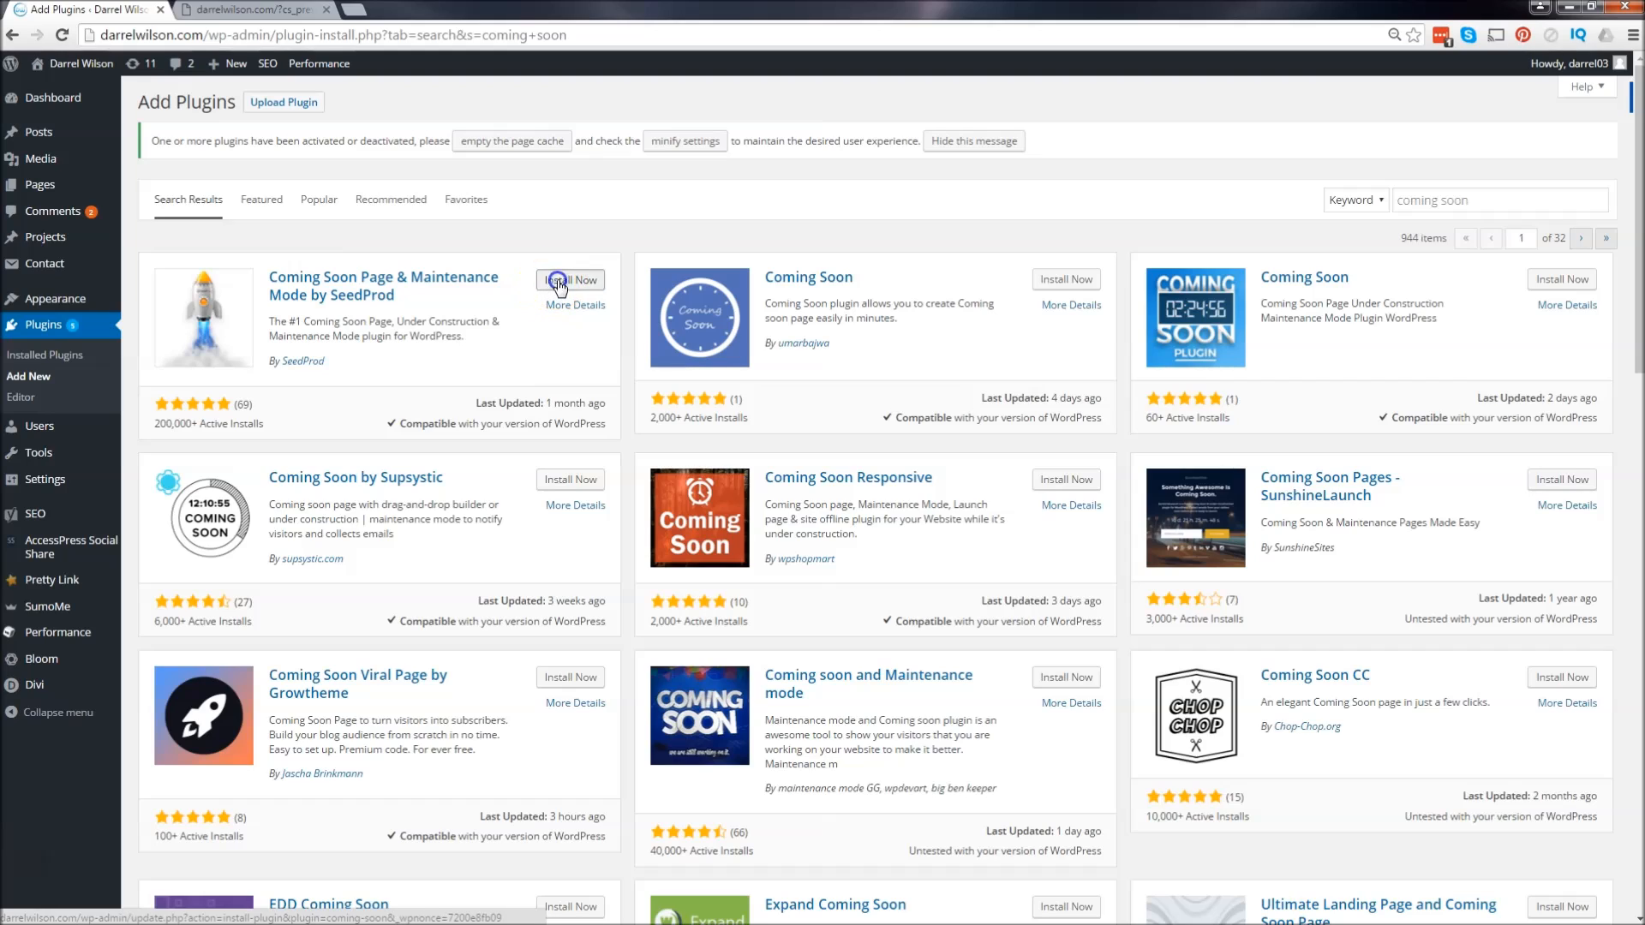
- Install the Coming Soon Page & Maintenance Mode by SeedProd plugin and activate it
click(569, 279)
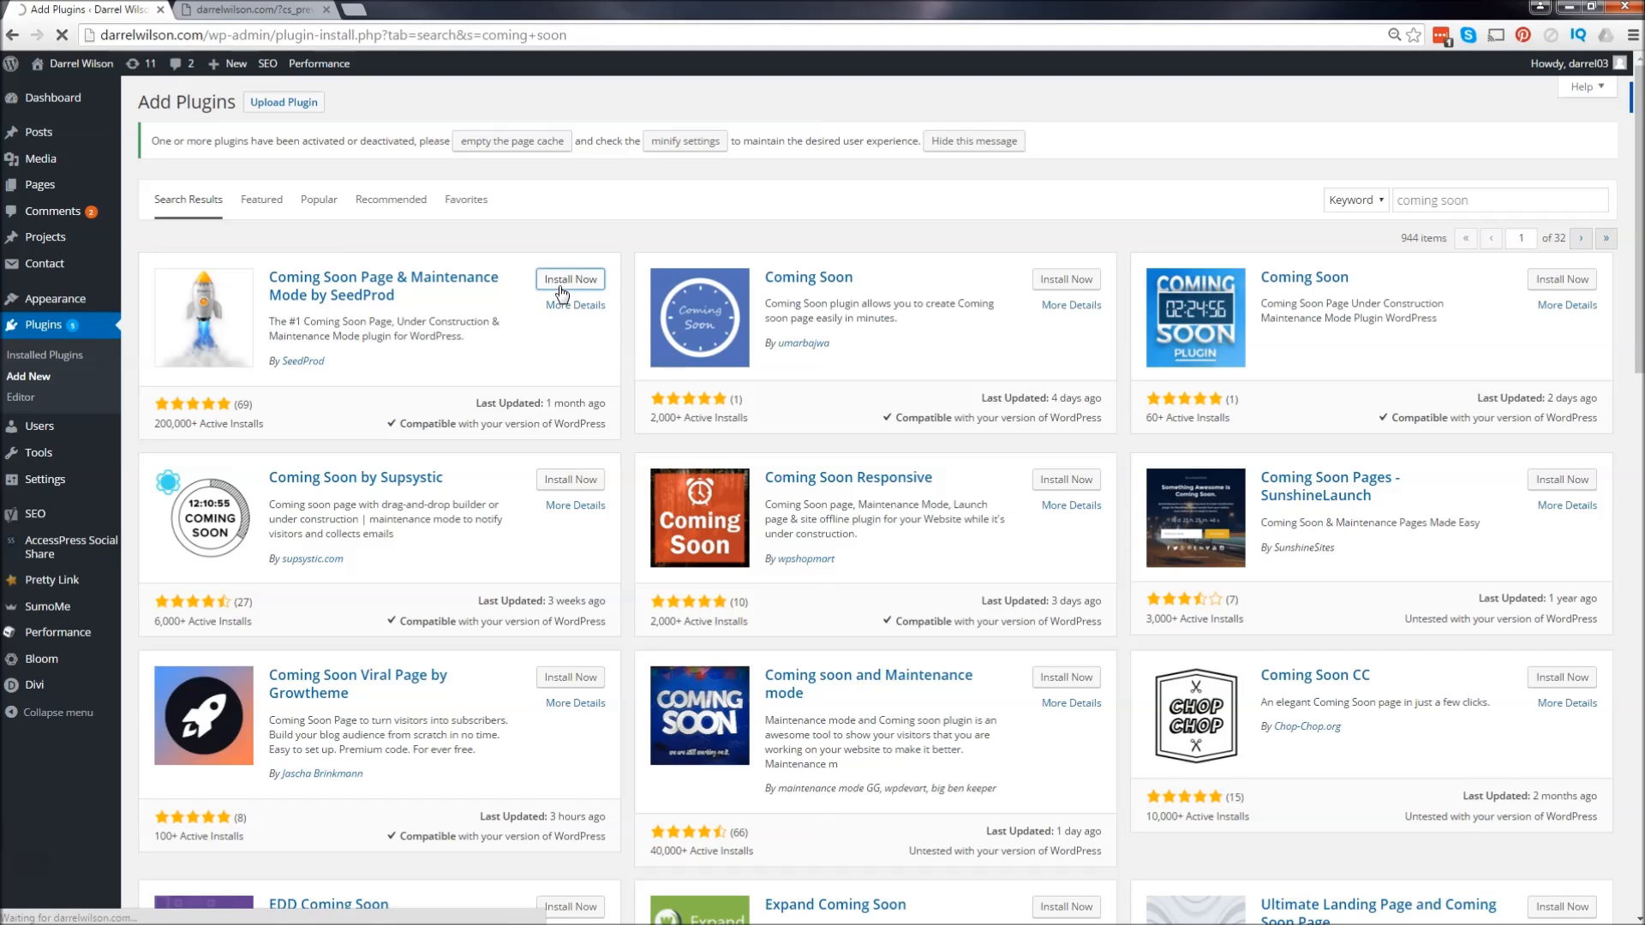
click(569, 279)
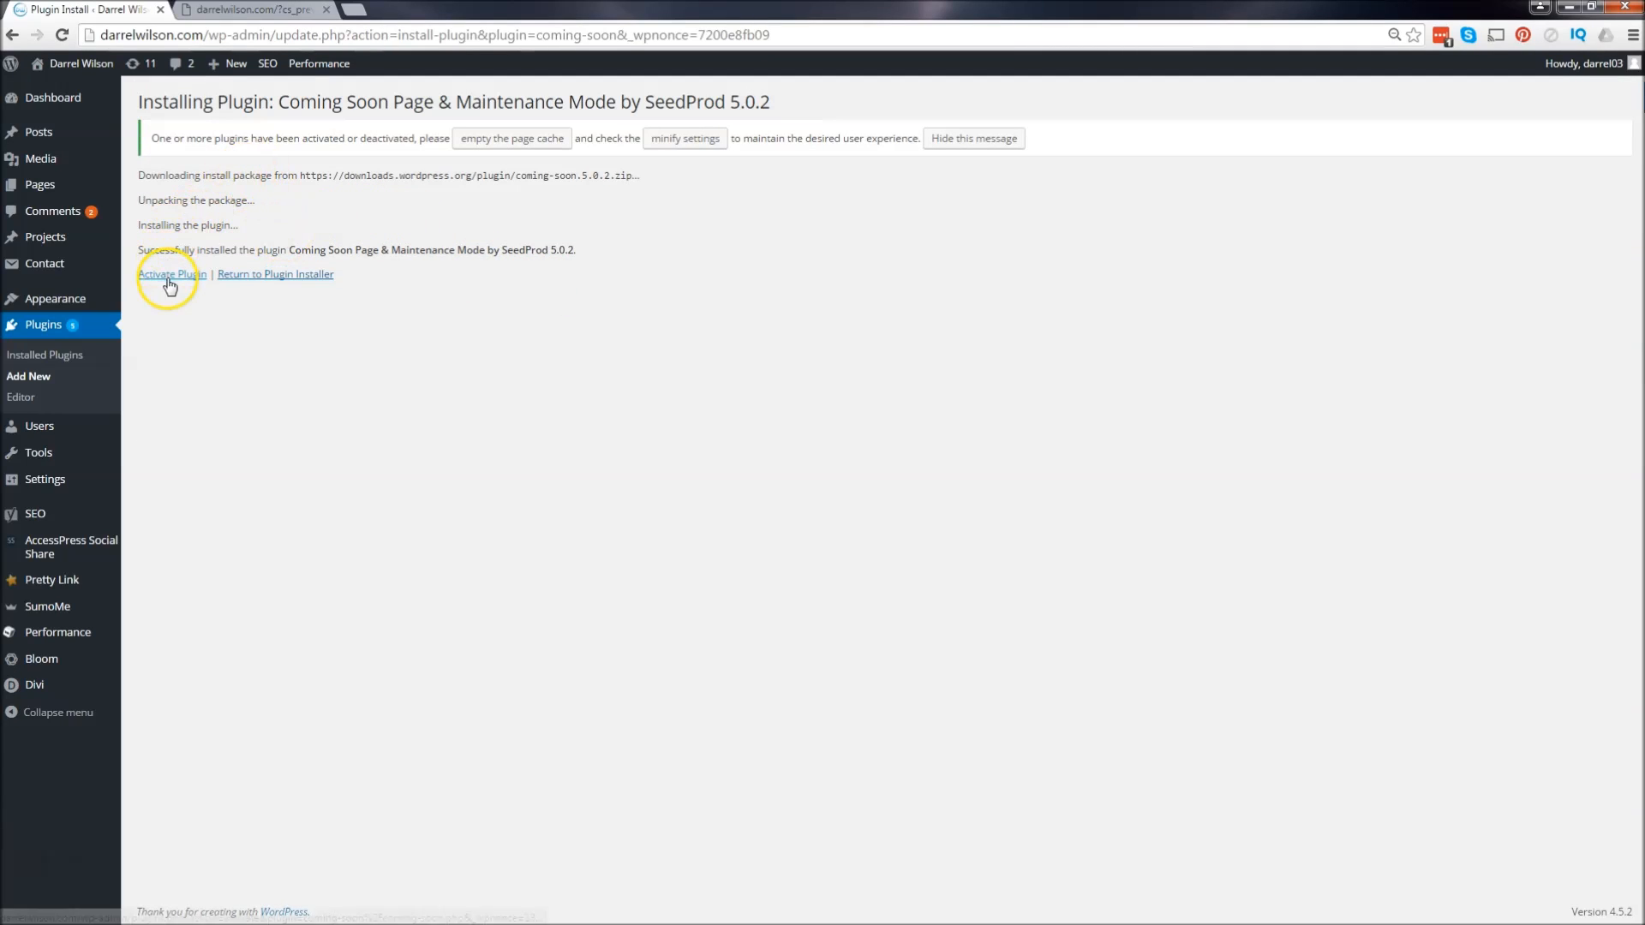
click(169, 274)
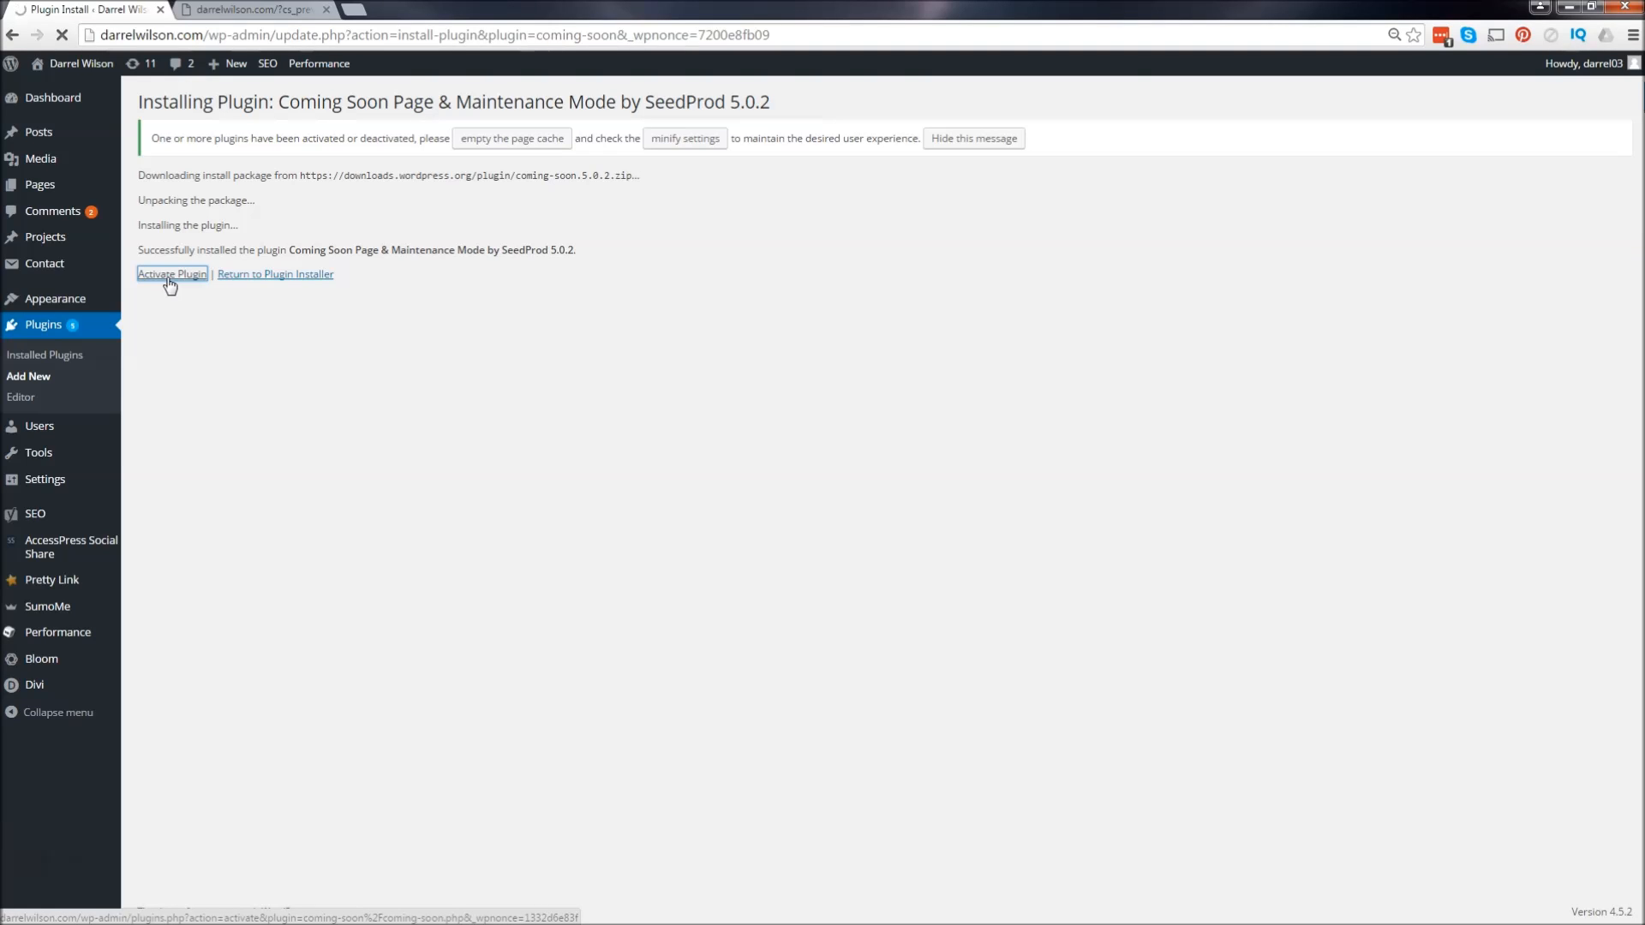
click(172, 274)
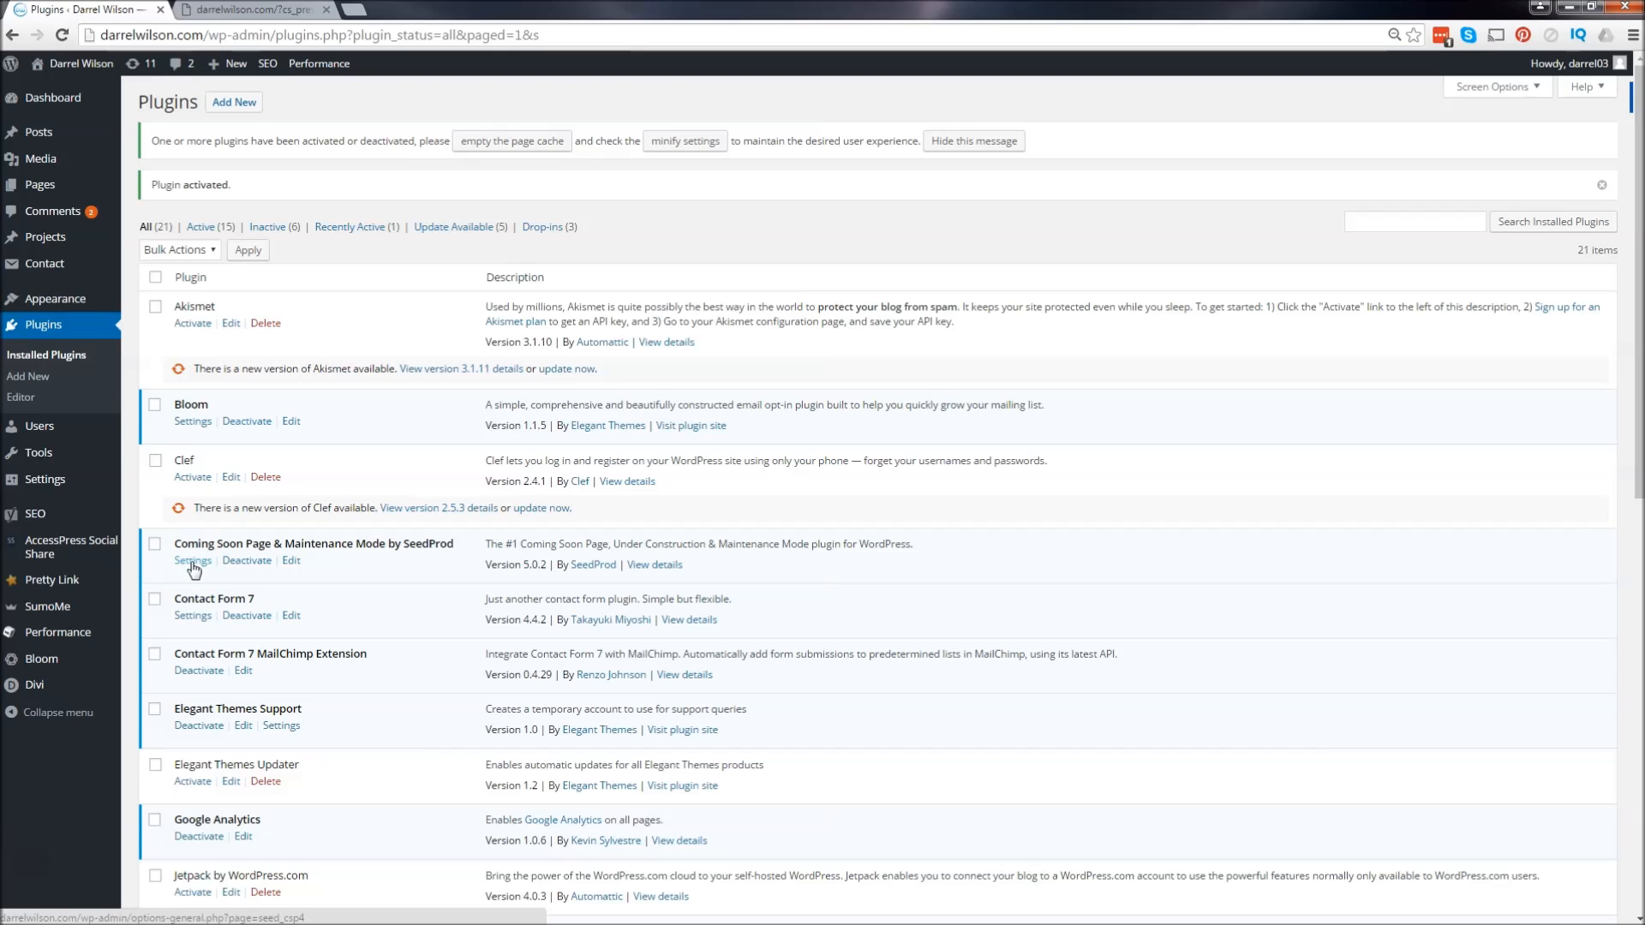
- Enter the SeedProd settings and check the coming soon page twice via Live Preview
click(192, 560)
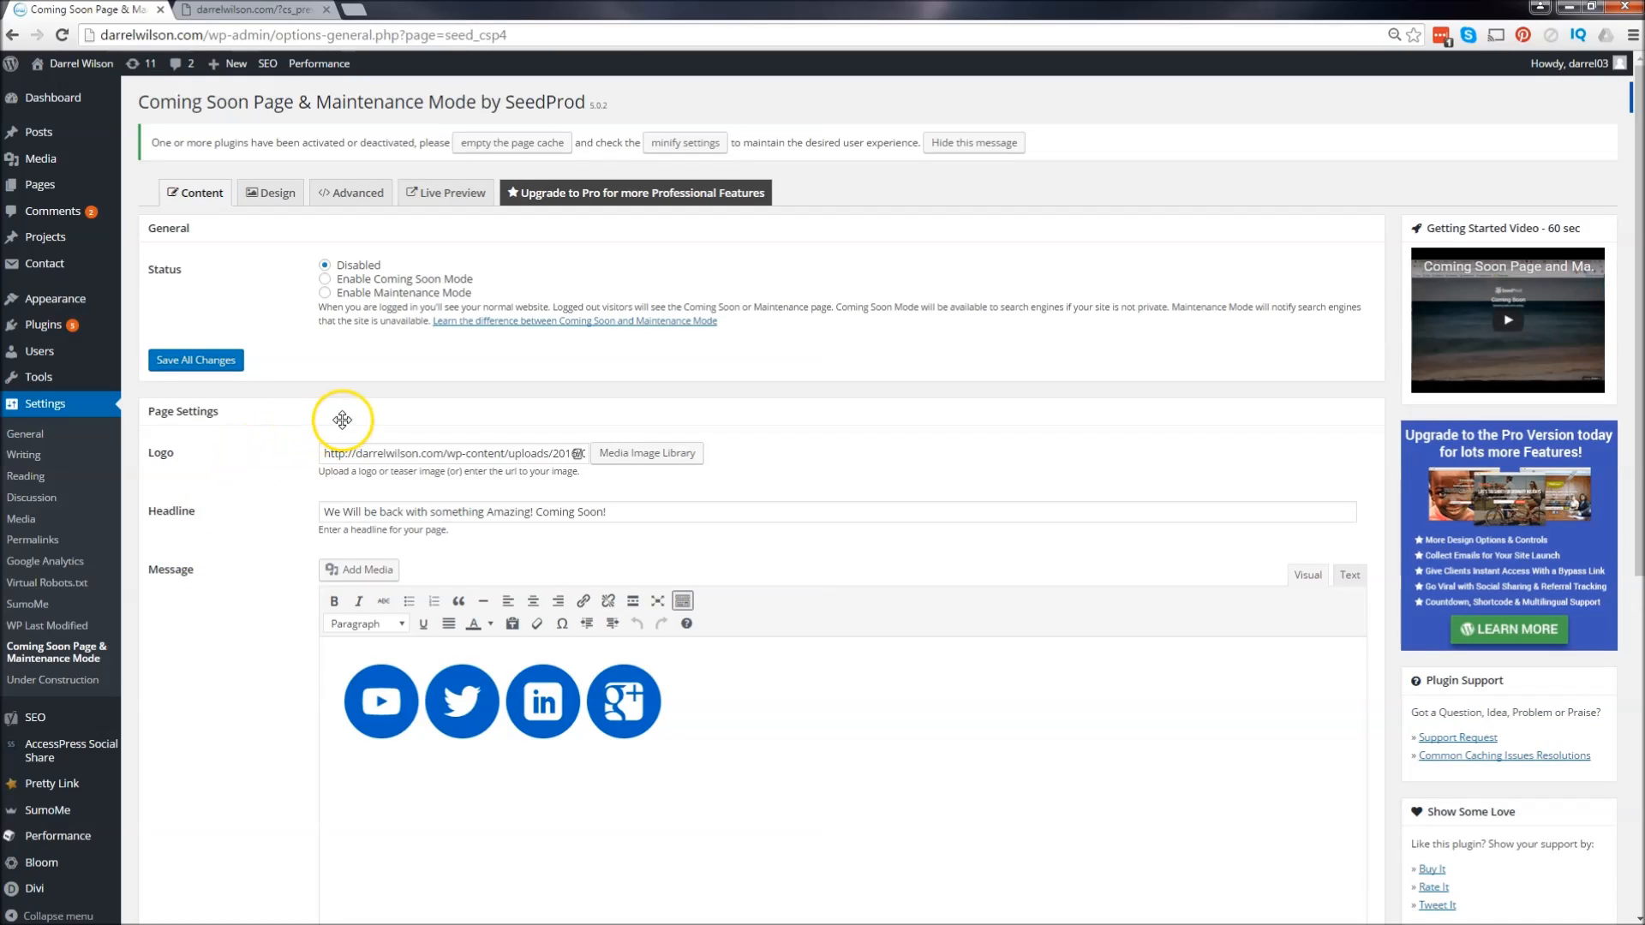
mouse_move(533, 601)
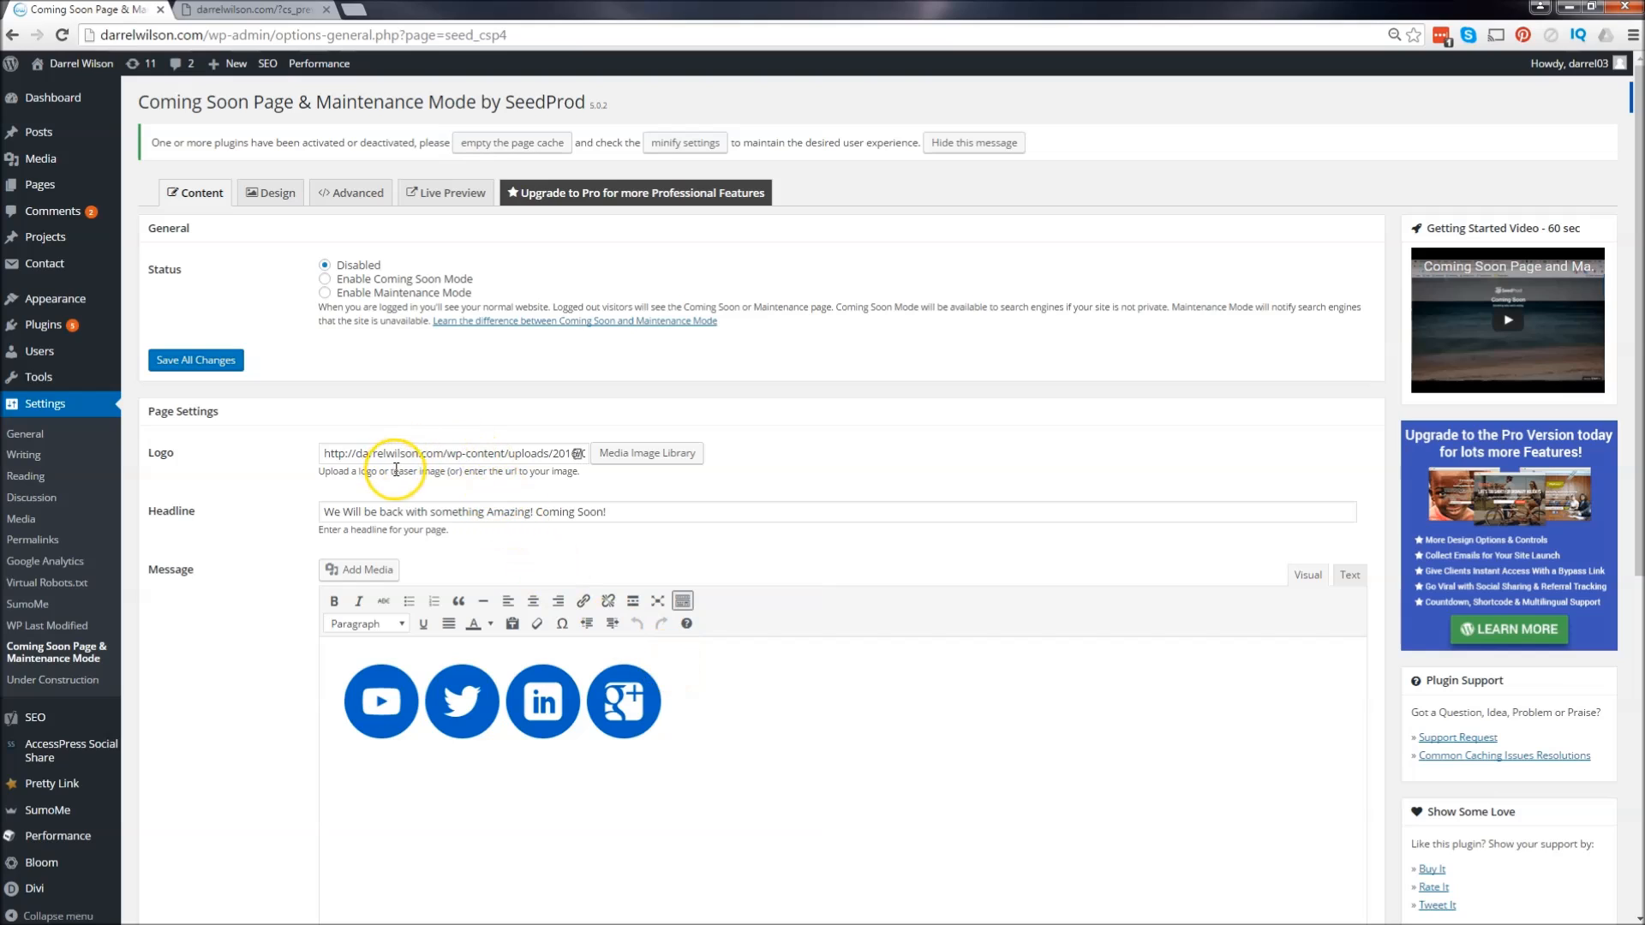
click(252, 10)
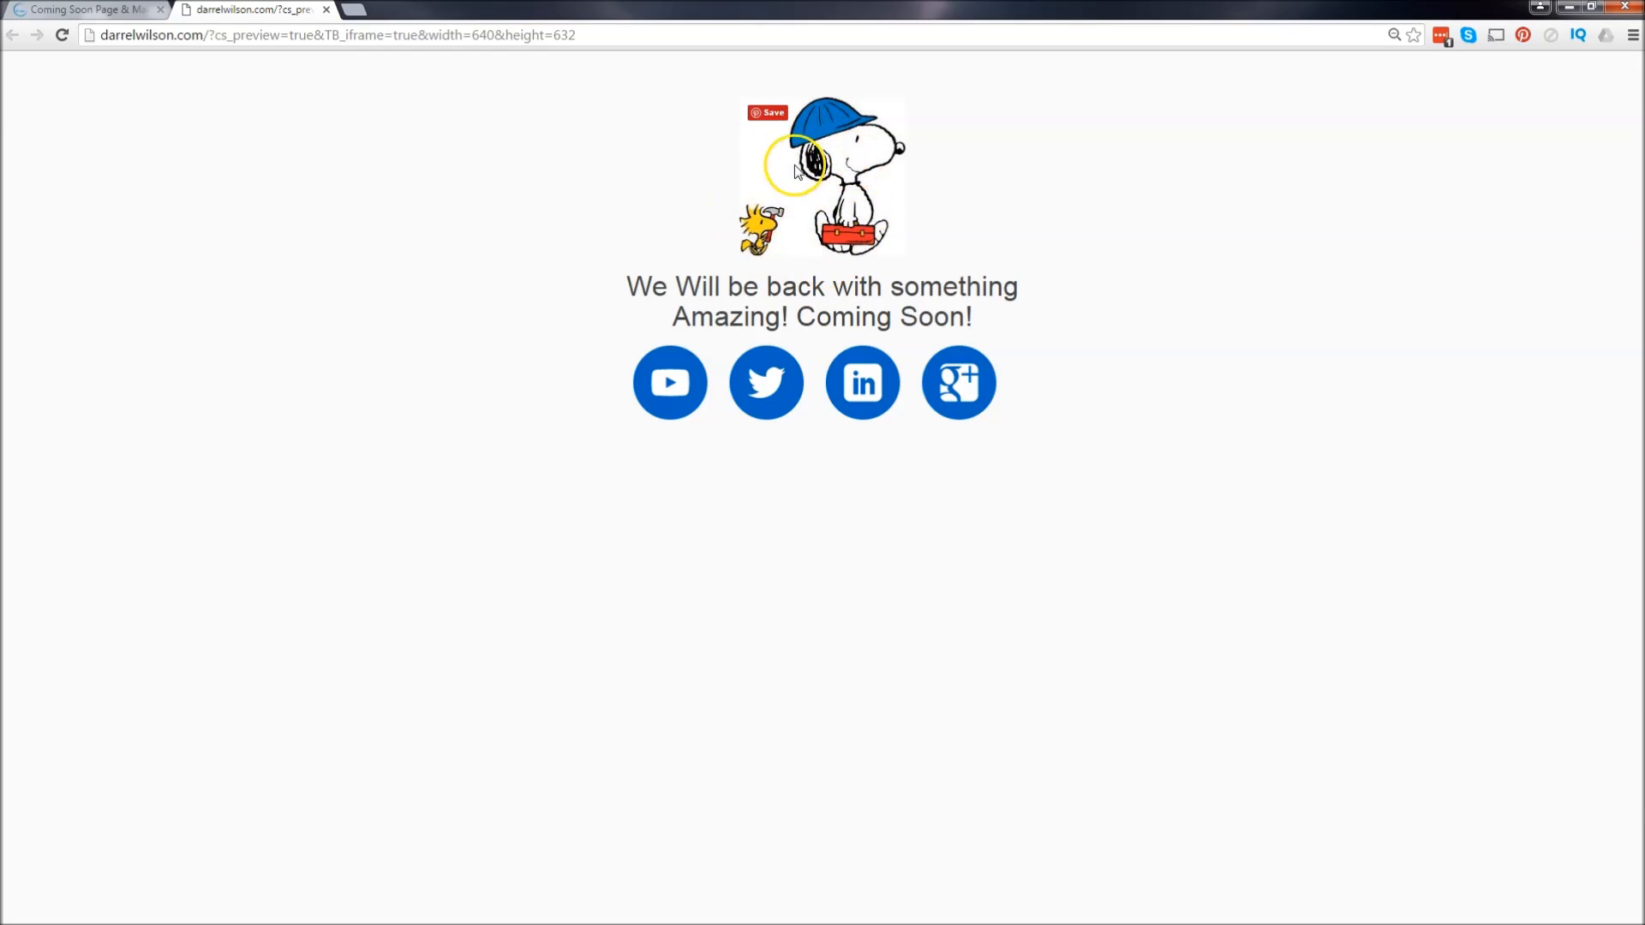
click(84, 10)
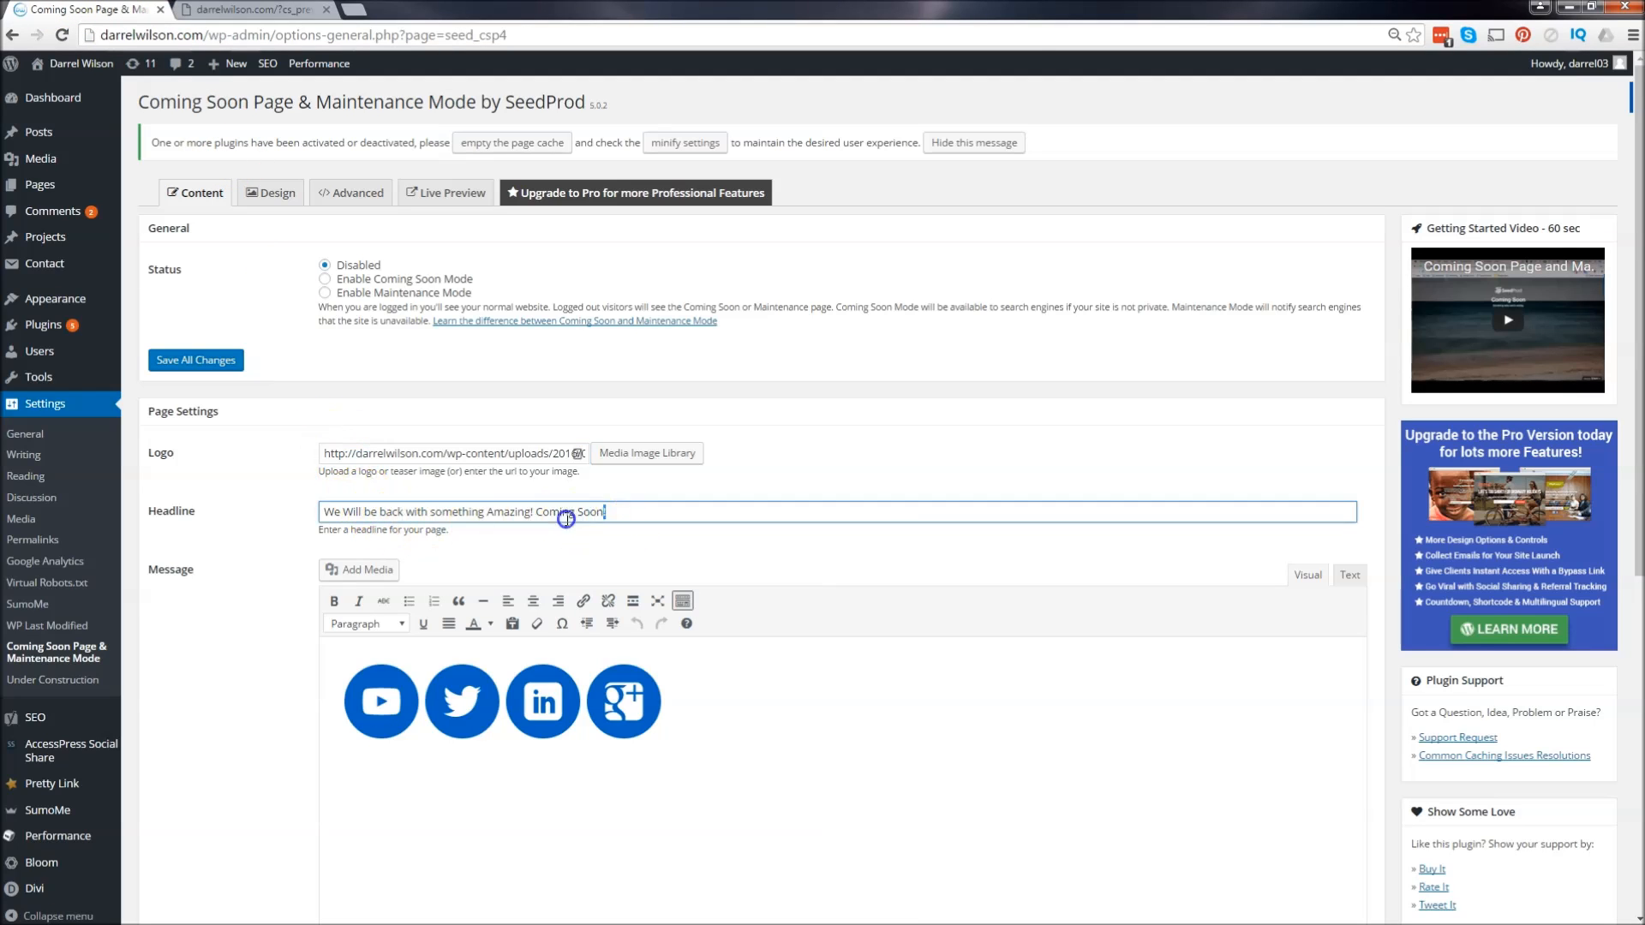
click(252, 11)
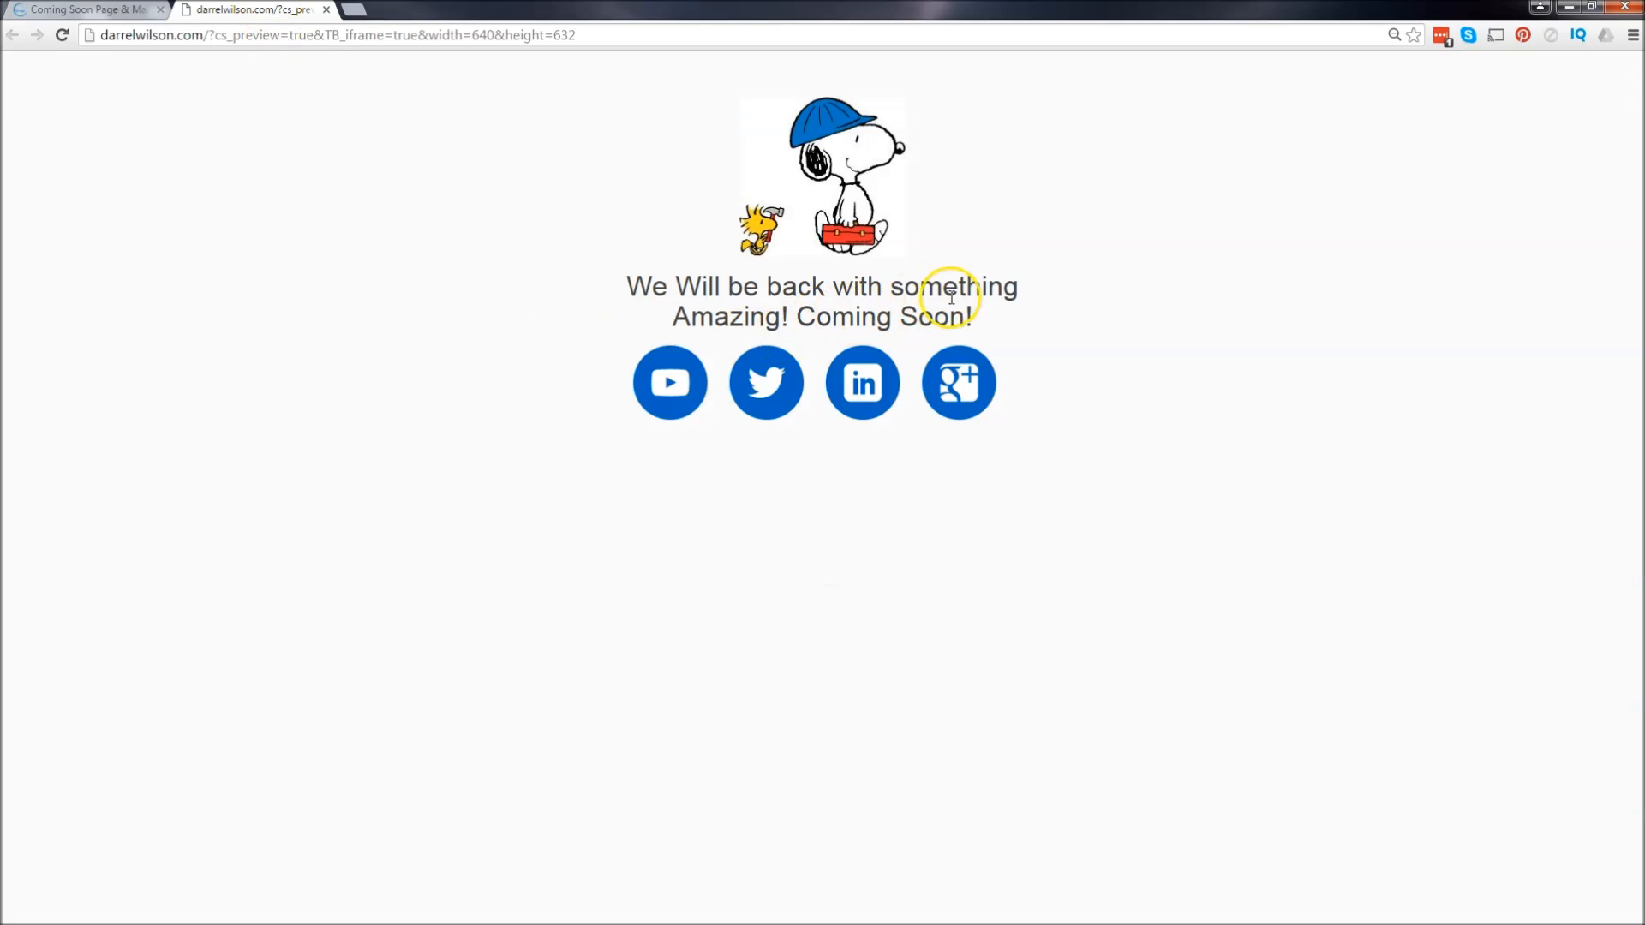
click(84, 10)
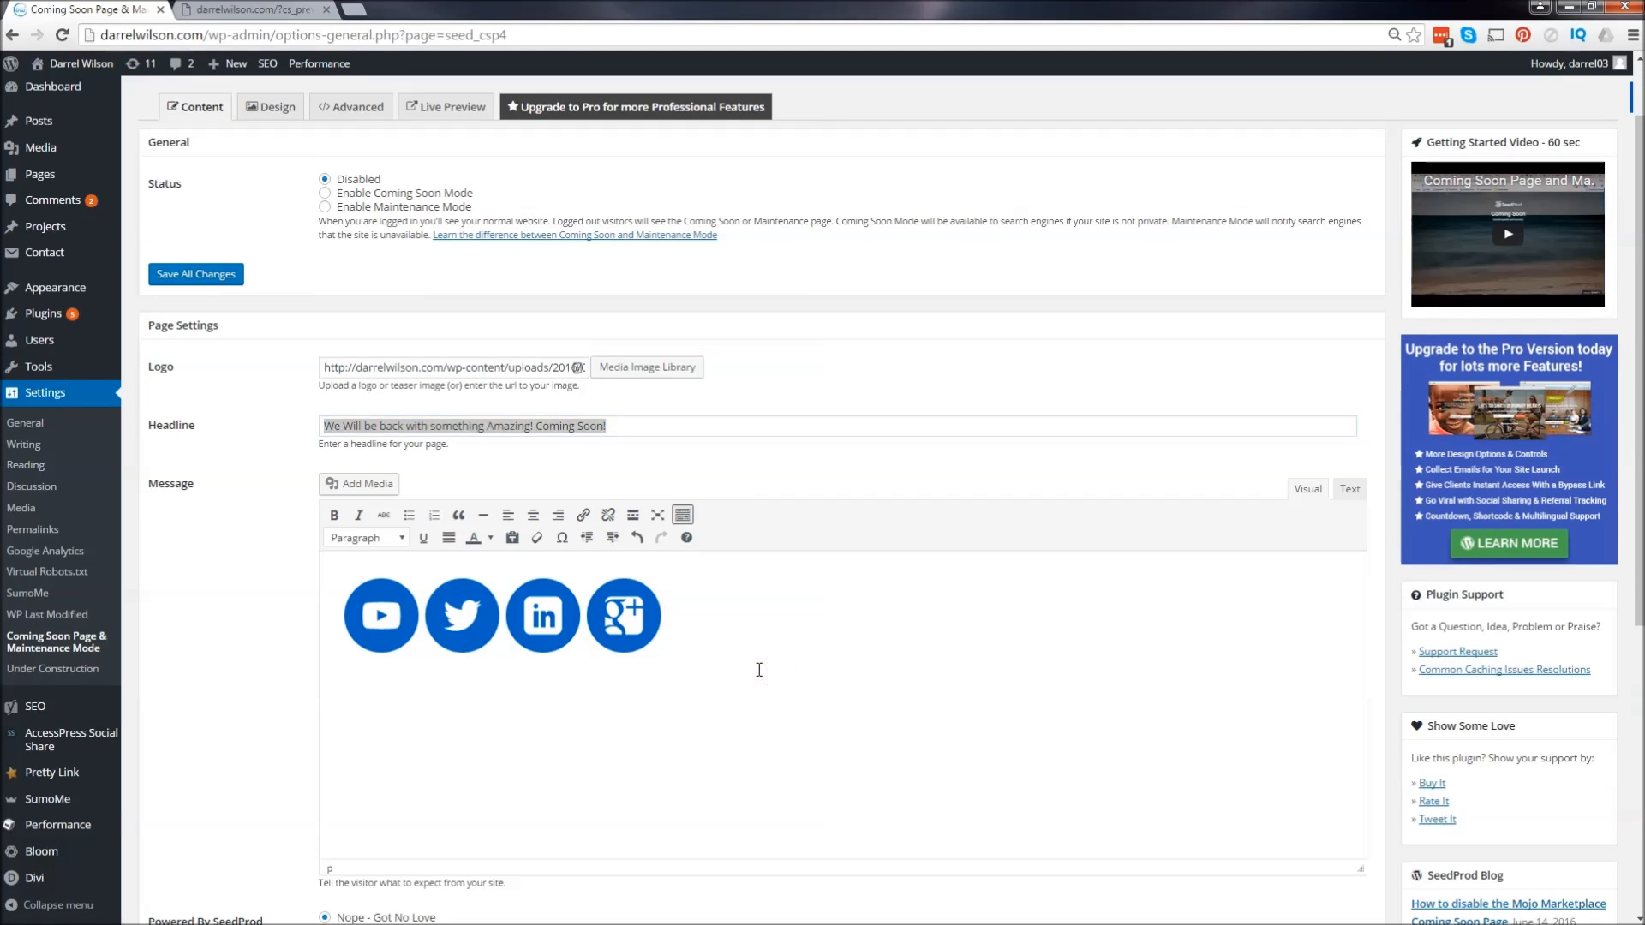
- Write the message 'Sorry we suck!' and insert the social icon images from the media library
text(Sorry)
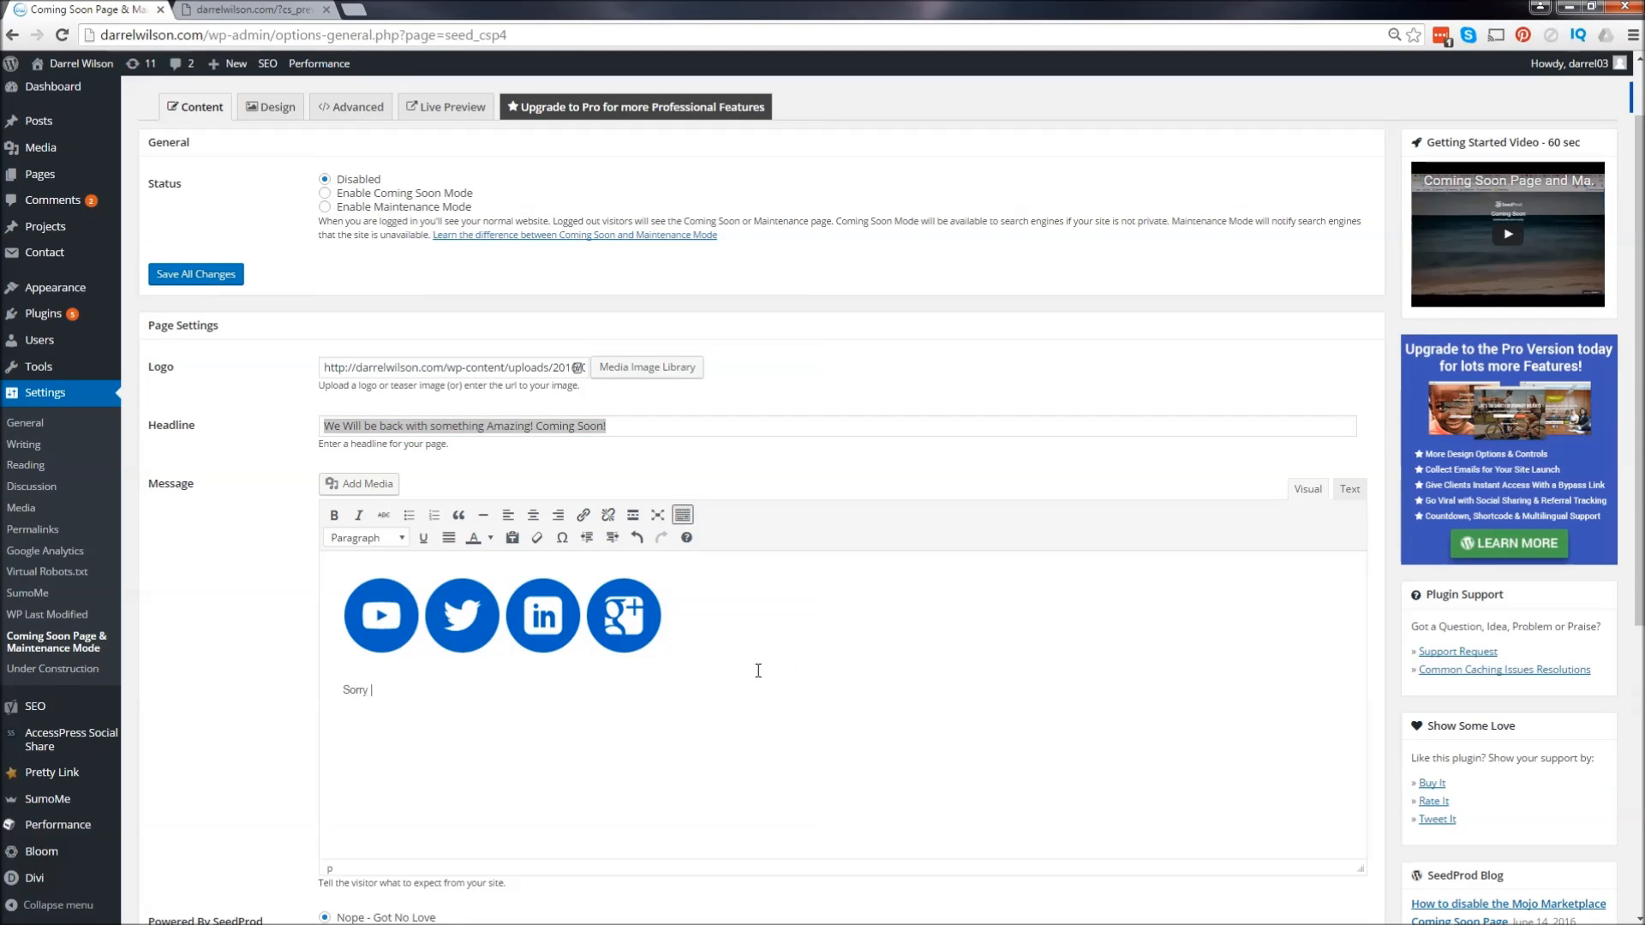
text(we suck!)
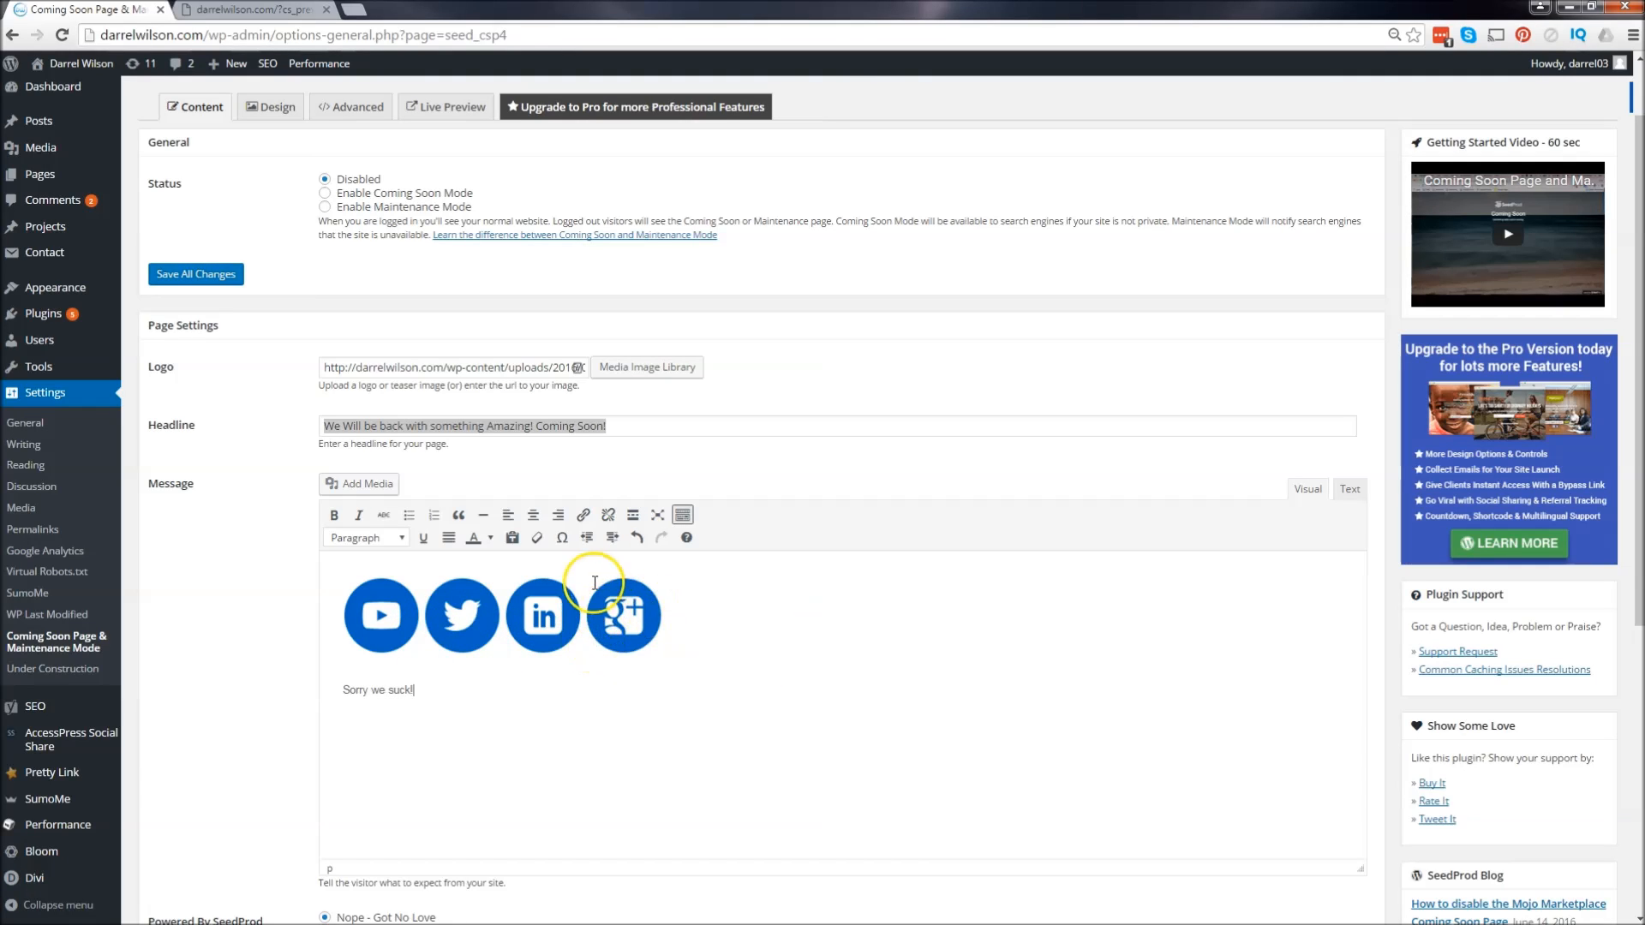
mouse_move(692, 614)
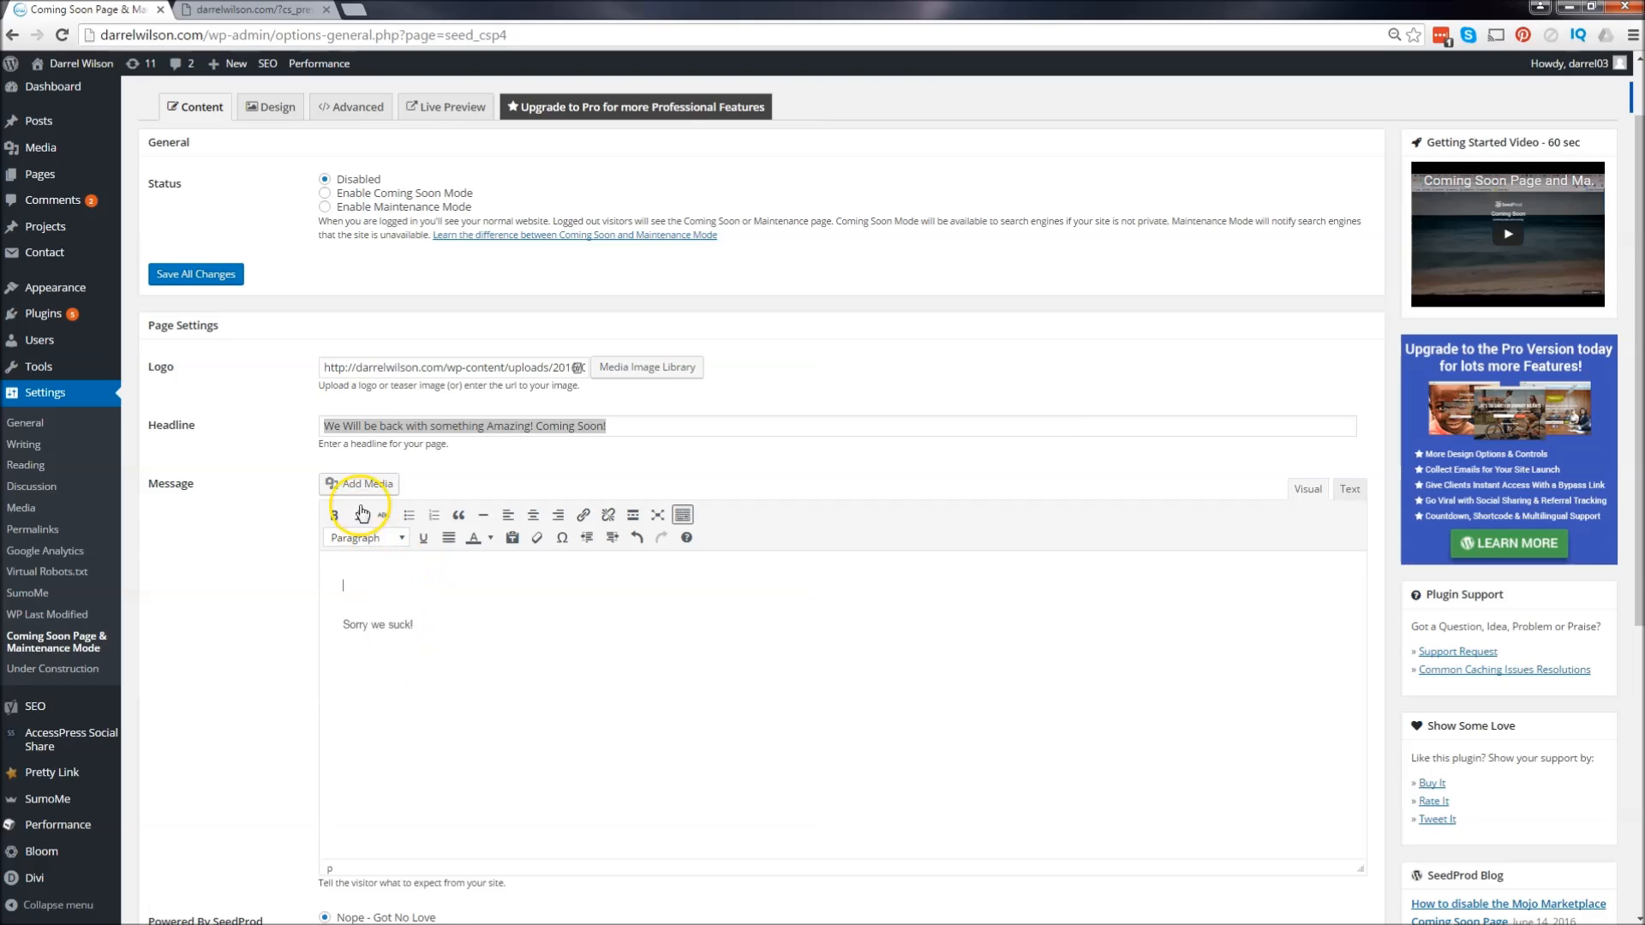
click(358, 483)
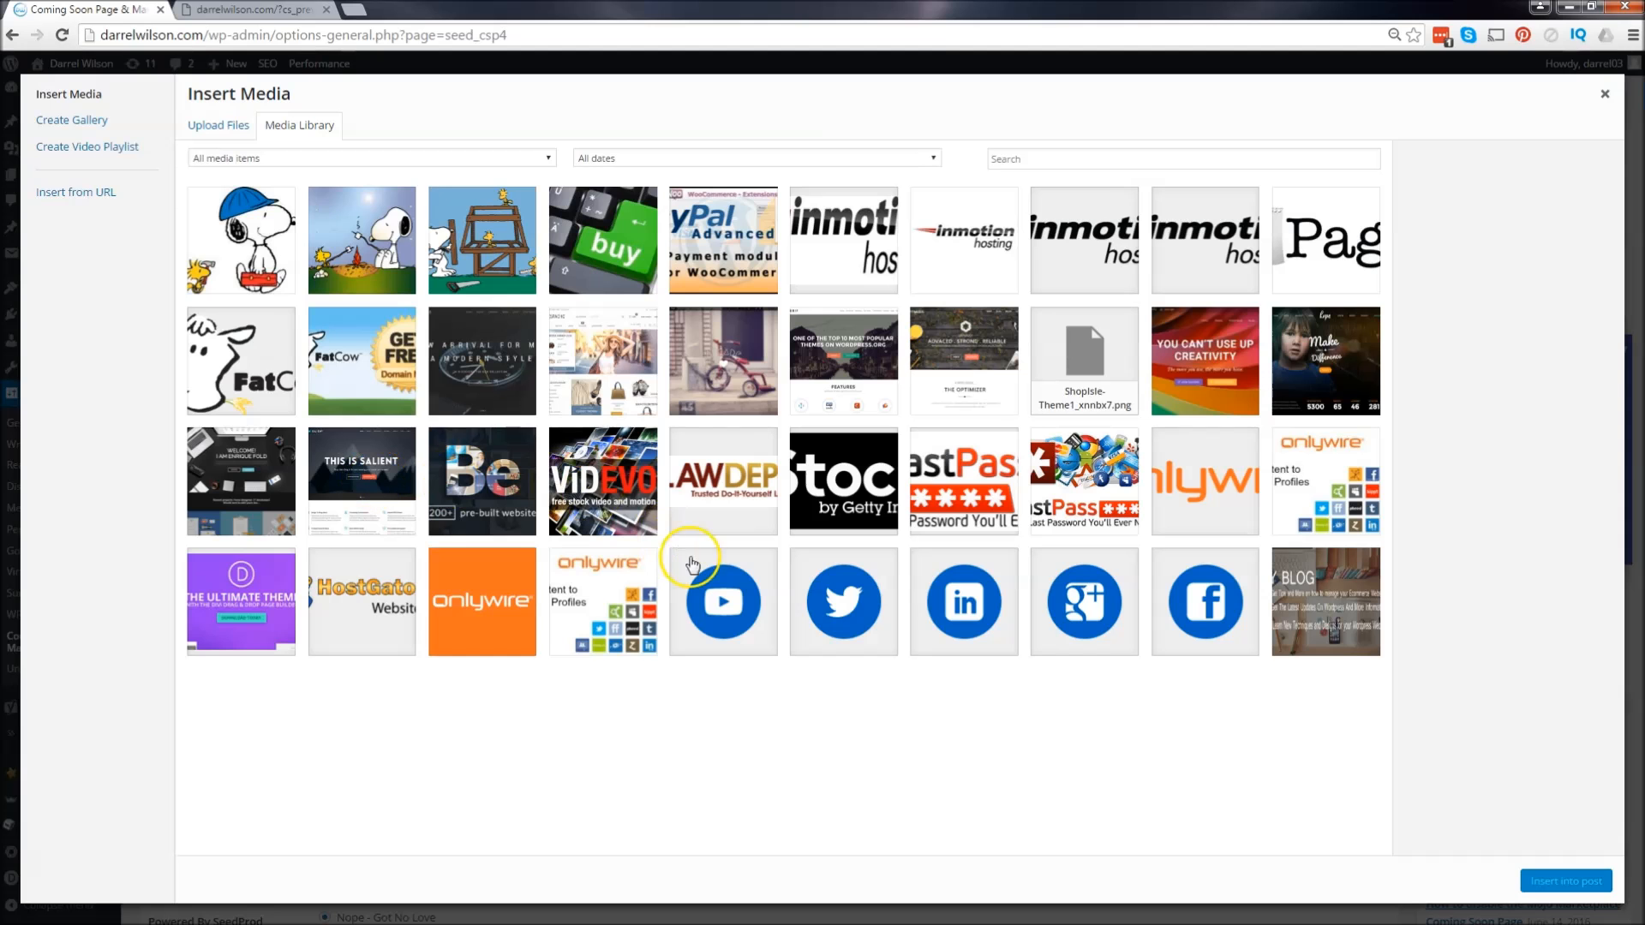
click(1192, 596)
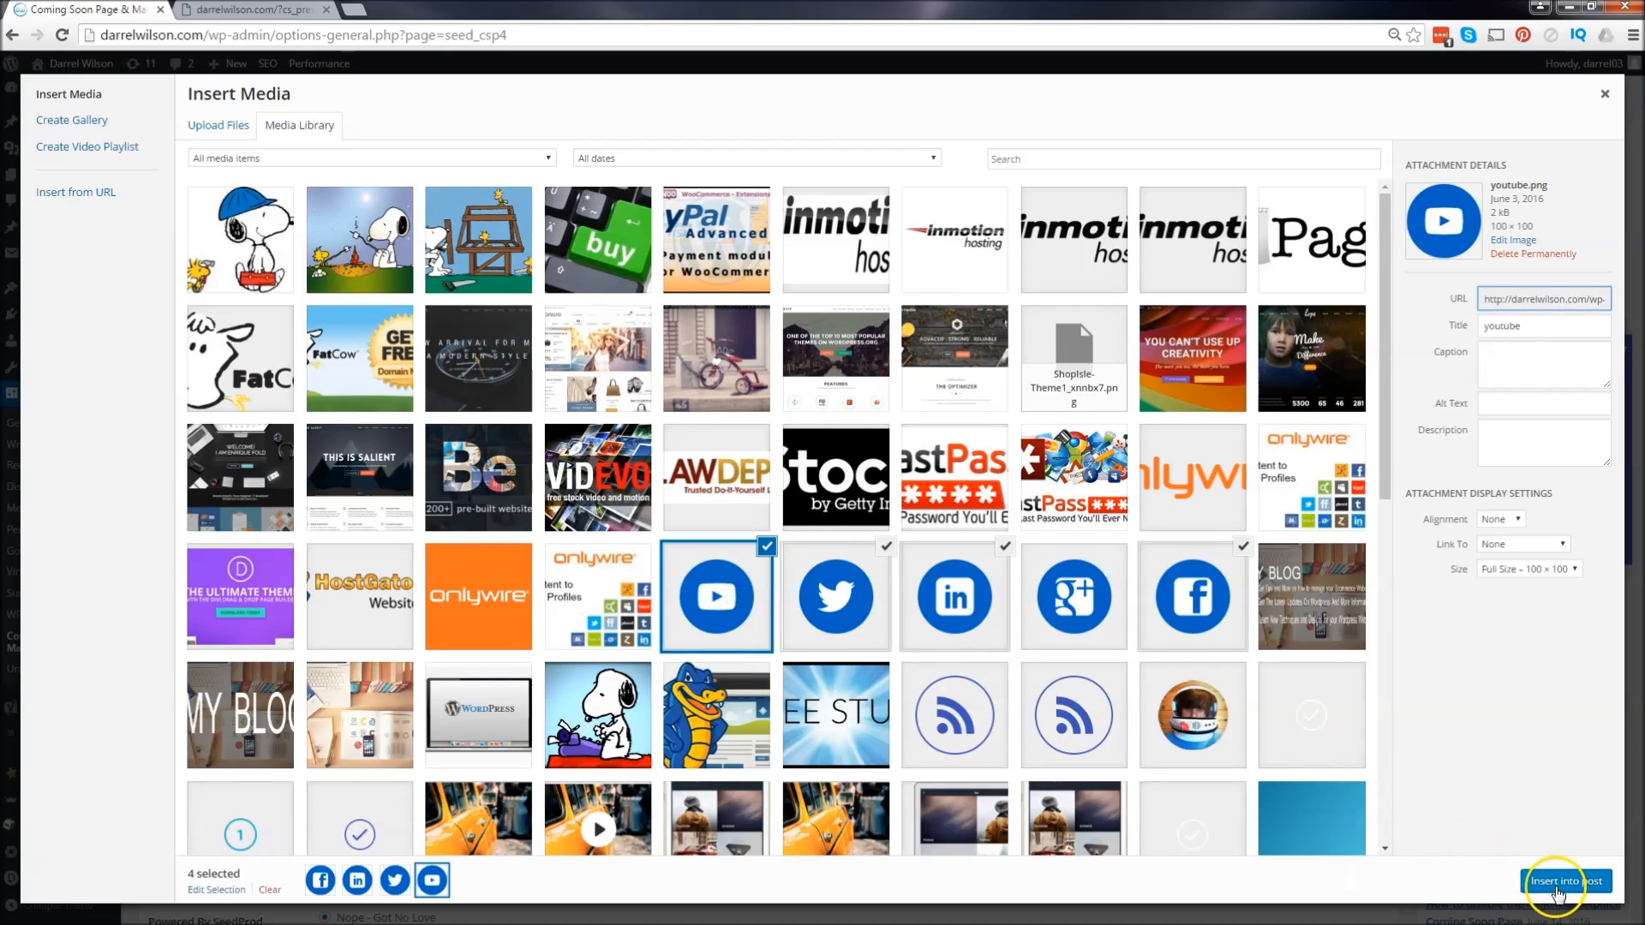
click(1564, 888)
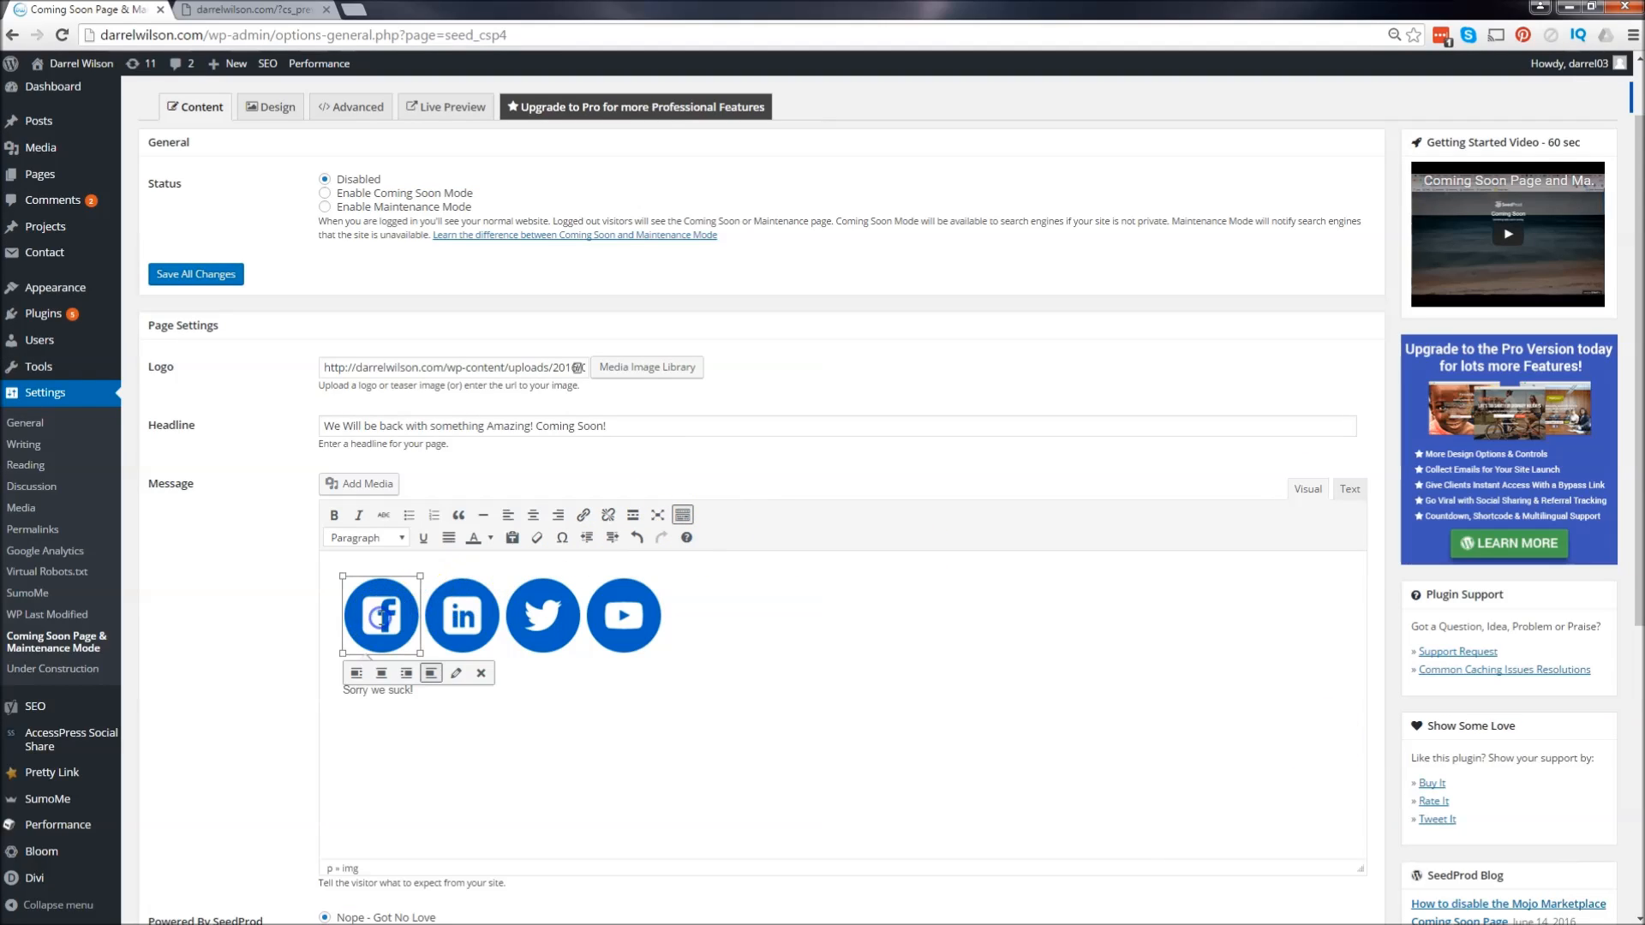
- Set the Facebook icon's Link To option to Custom URL in Image Details
click(456, 672)
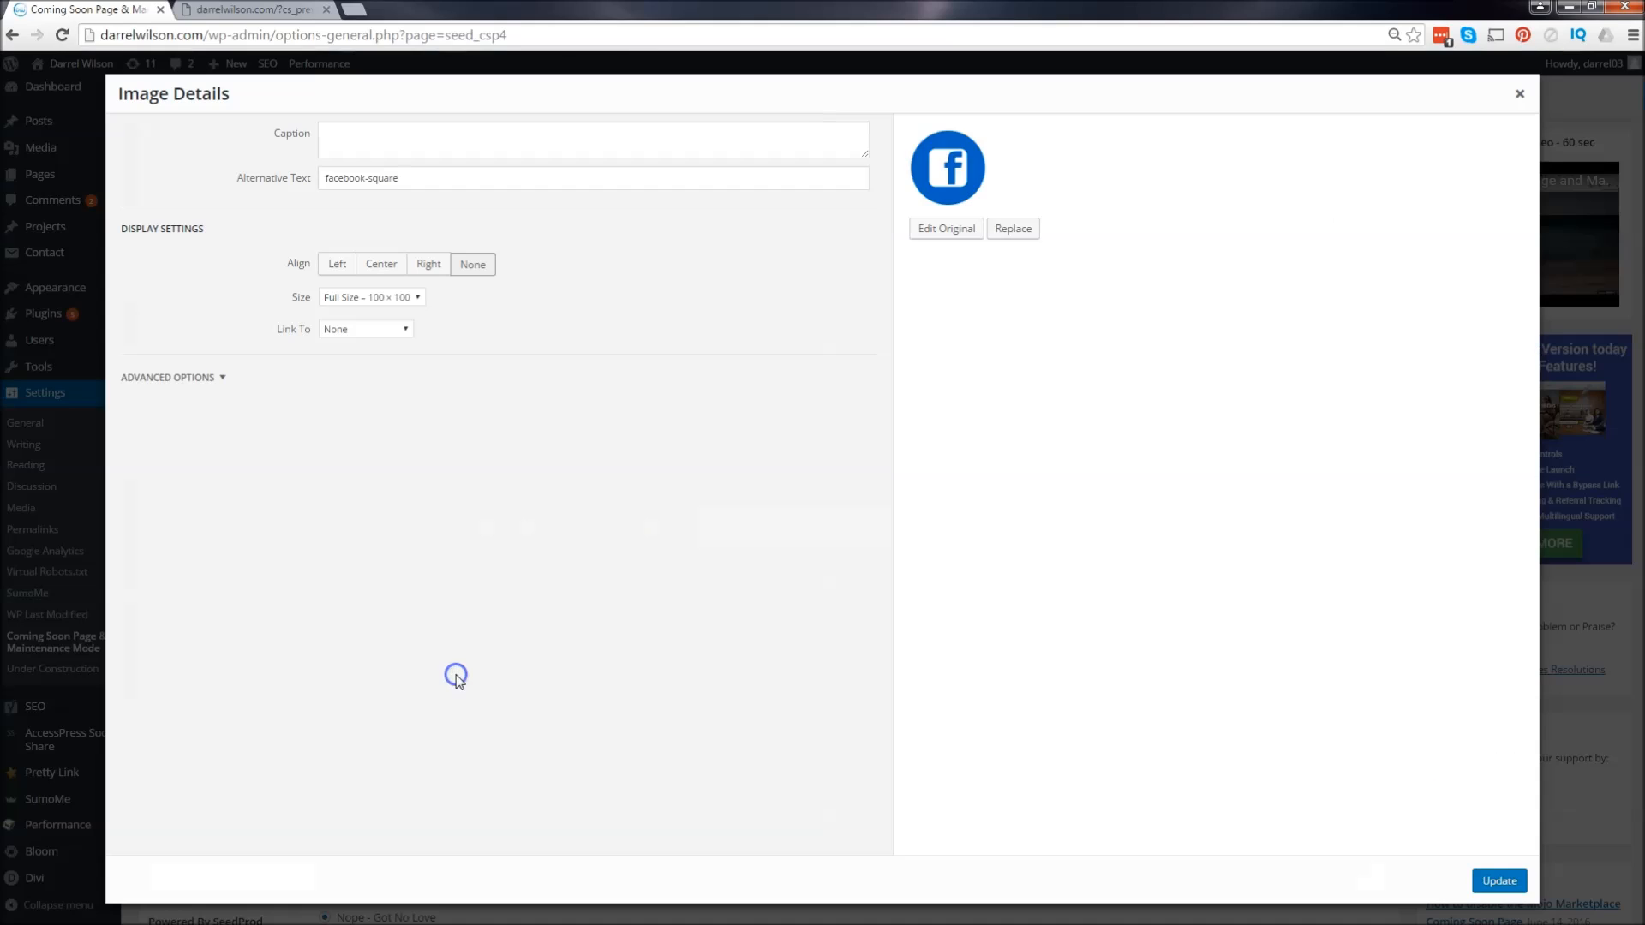
click(363, 329)
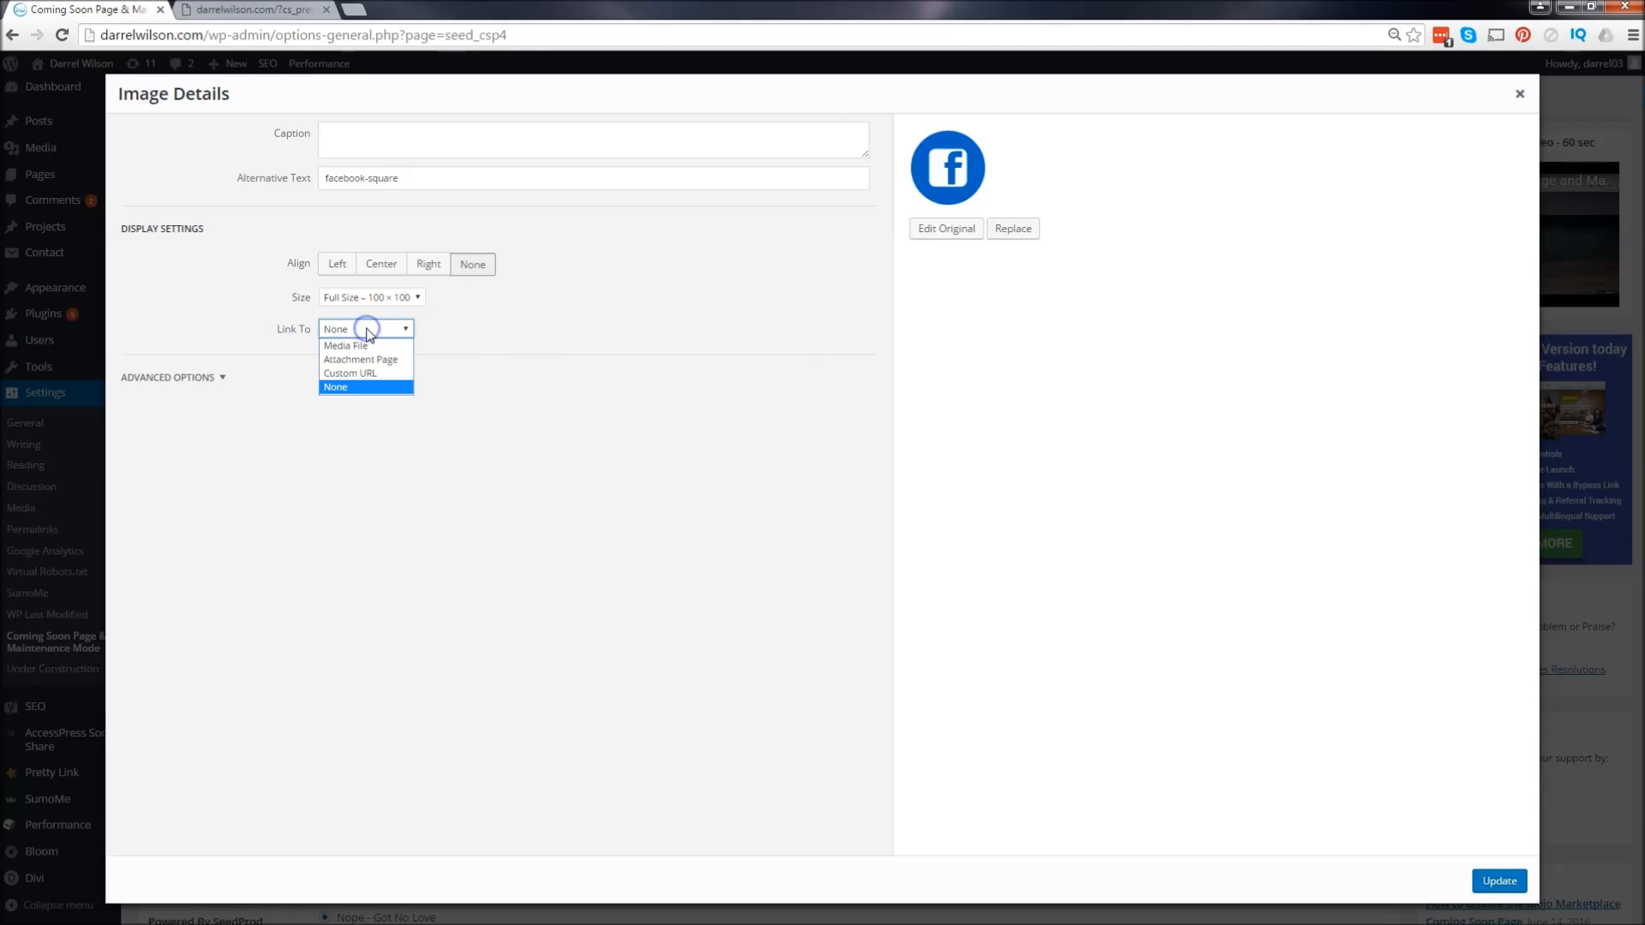
click(350, 372)
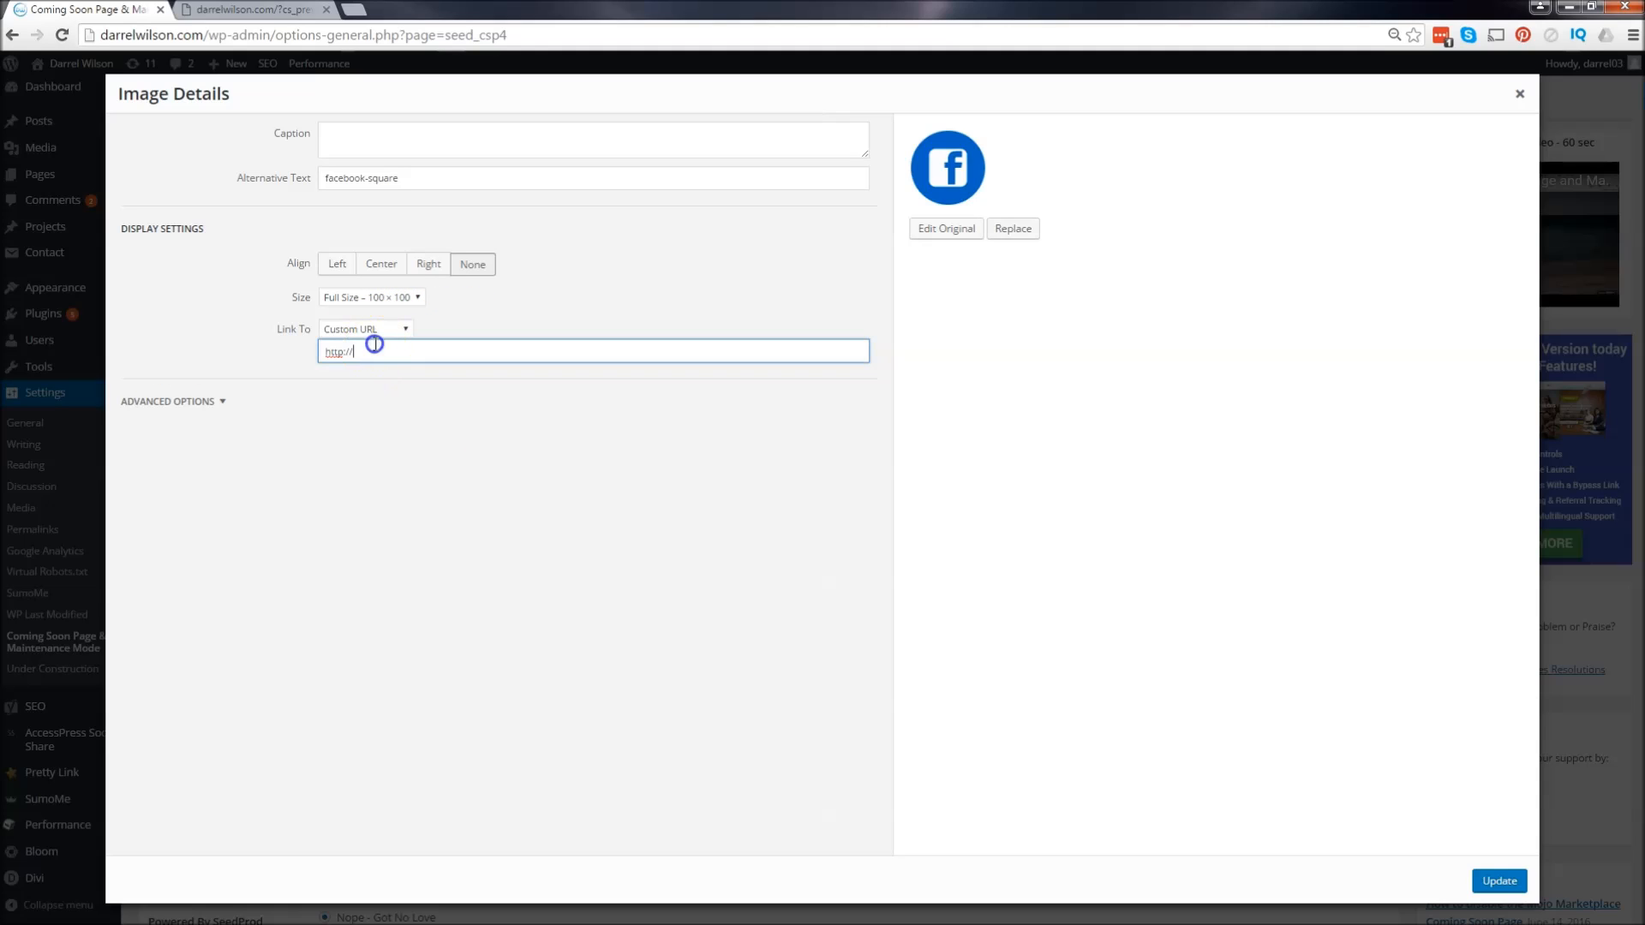
mouse_move(754, 312)
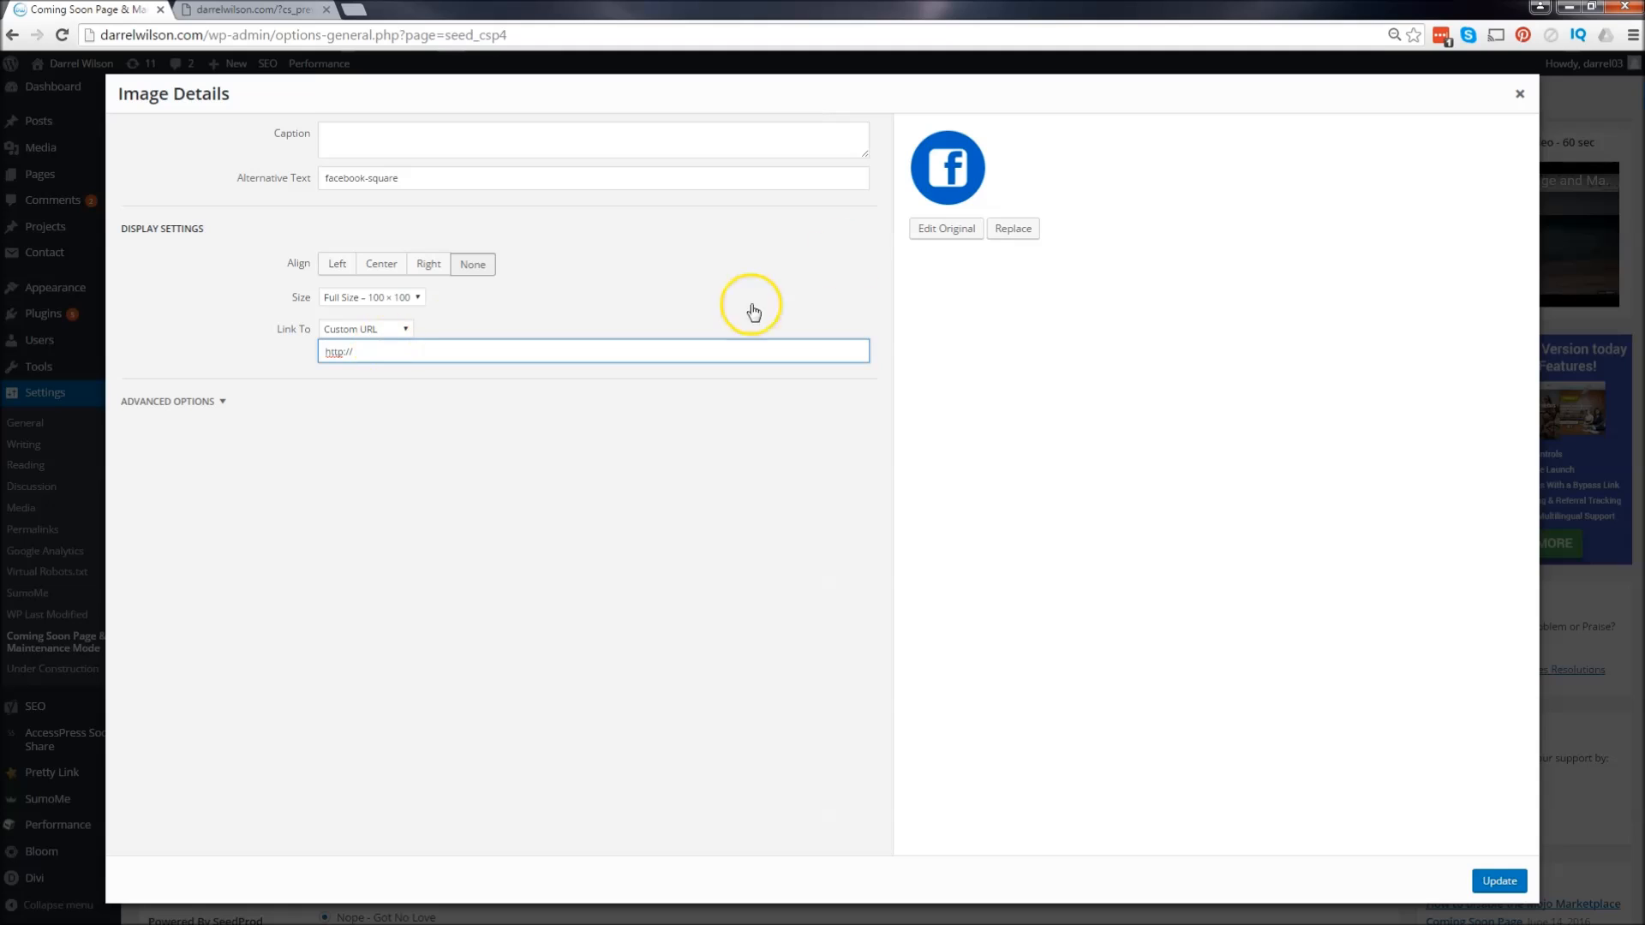
mouse_move(515, 434)
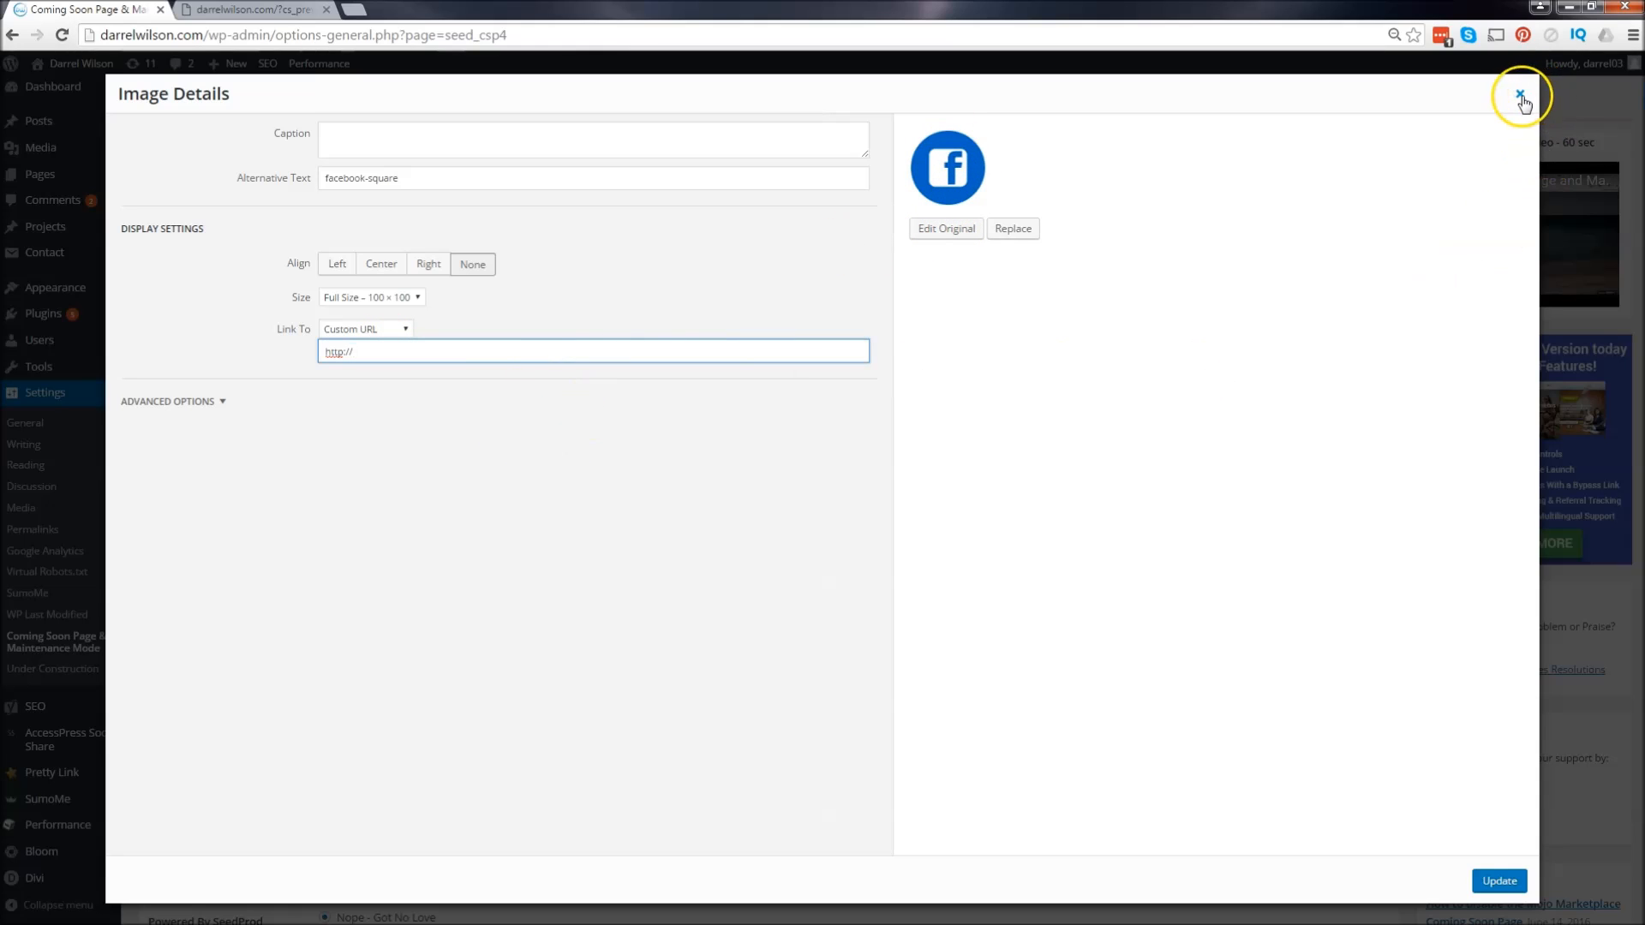
click(1520, 92)
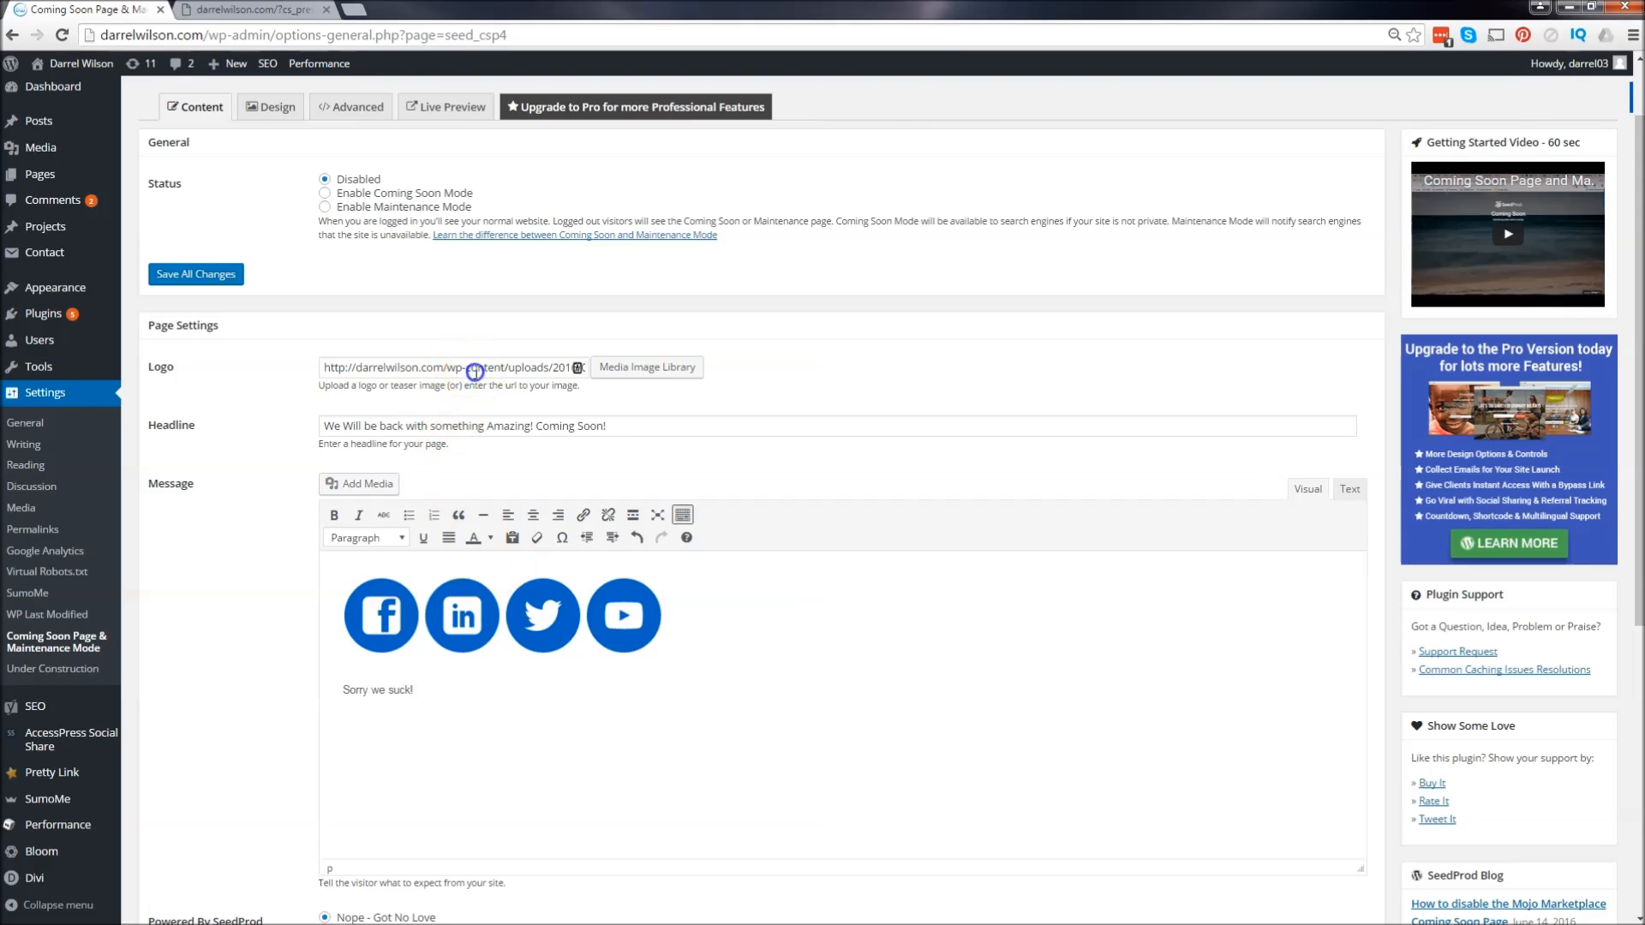
- Choose the cartoon dog image from the media library as the logo
click(646, 367)
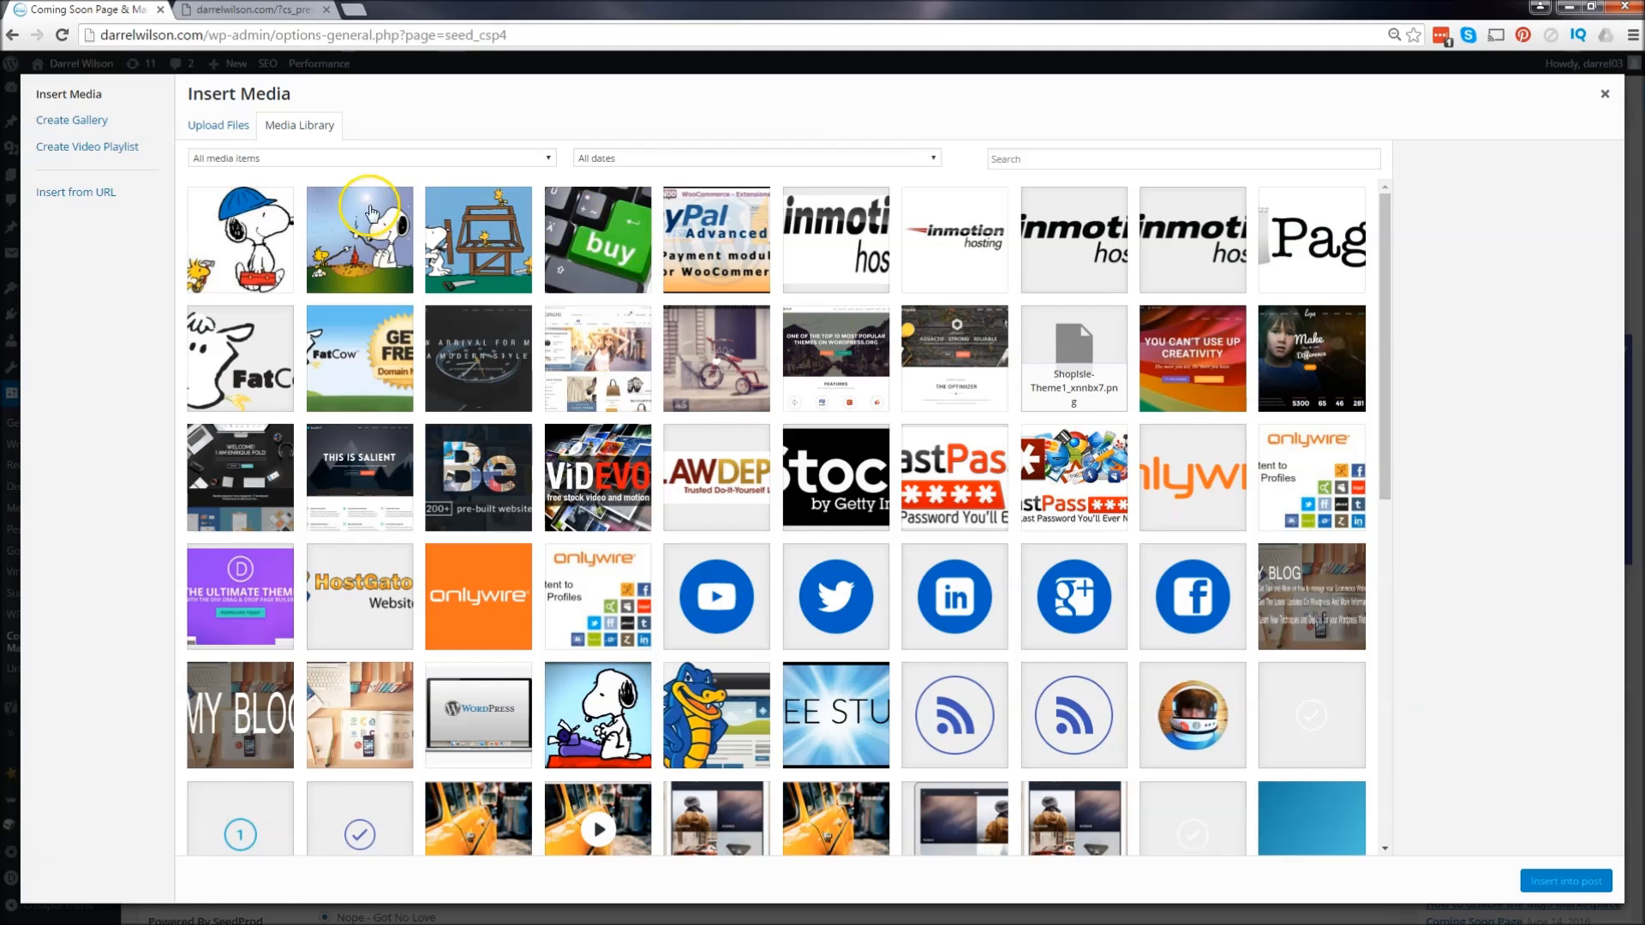
click(240, 238)
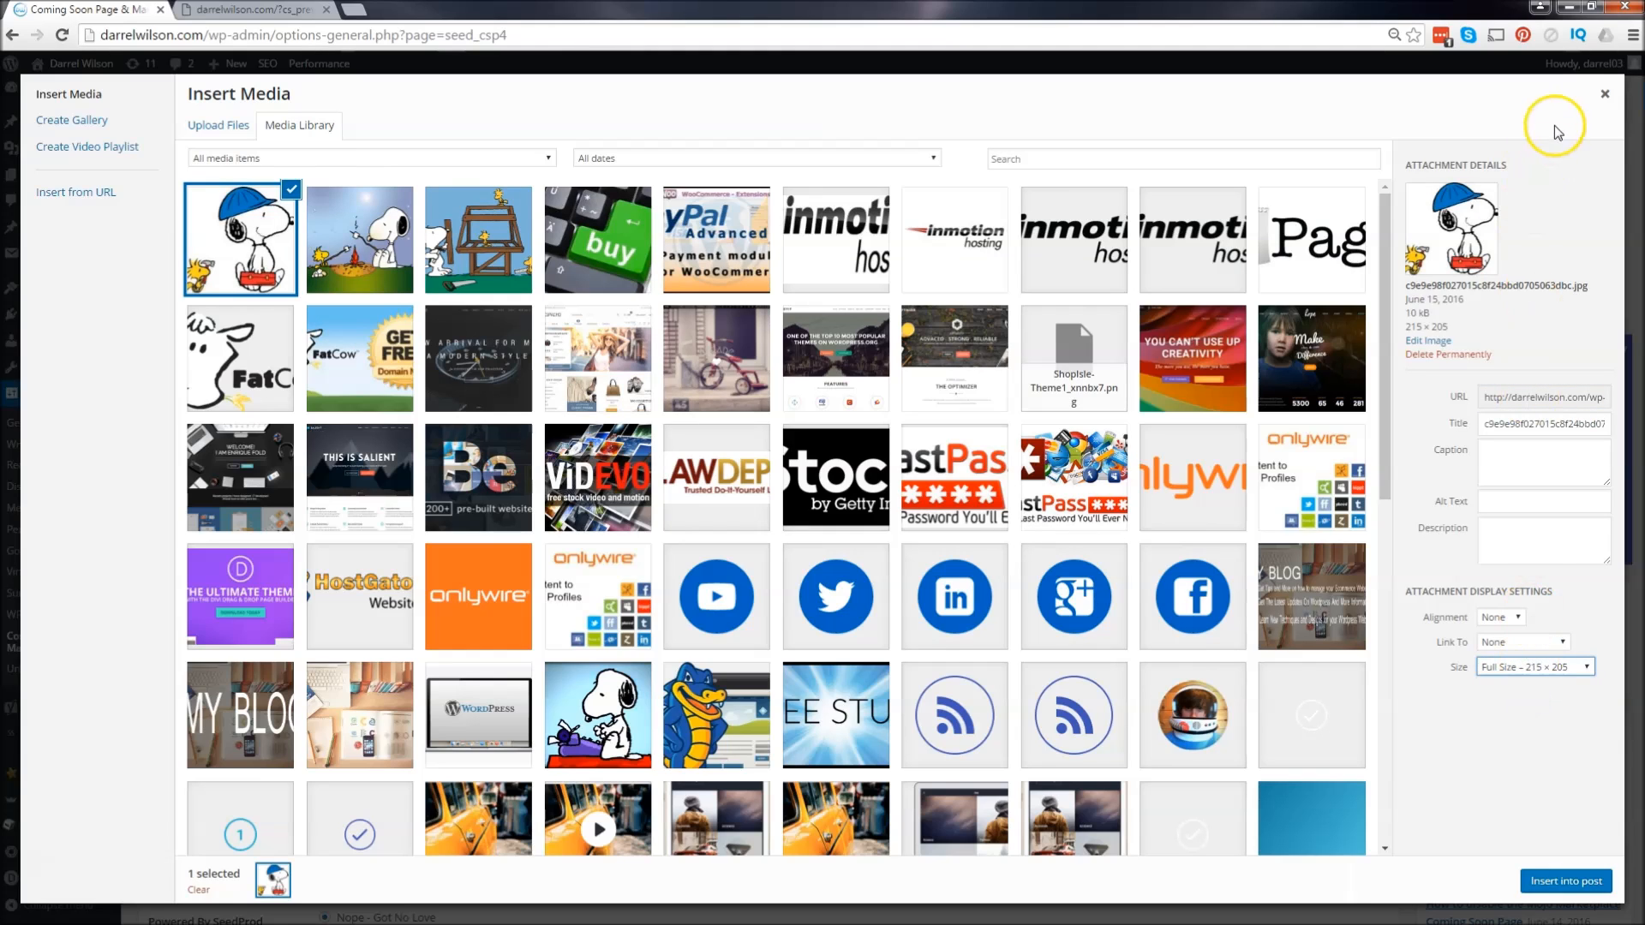
click(1604, 94)
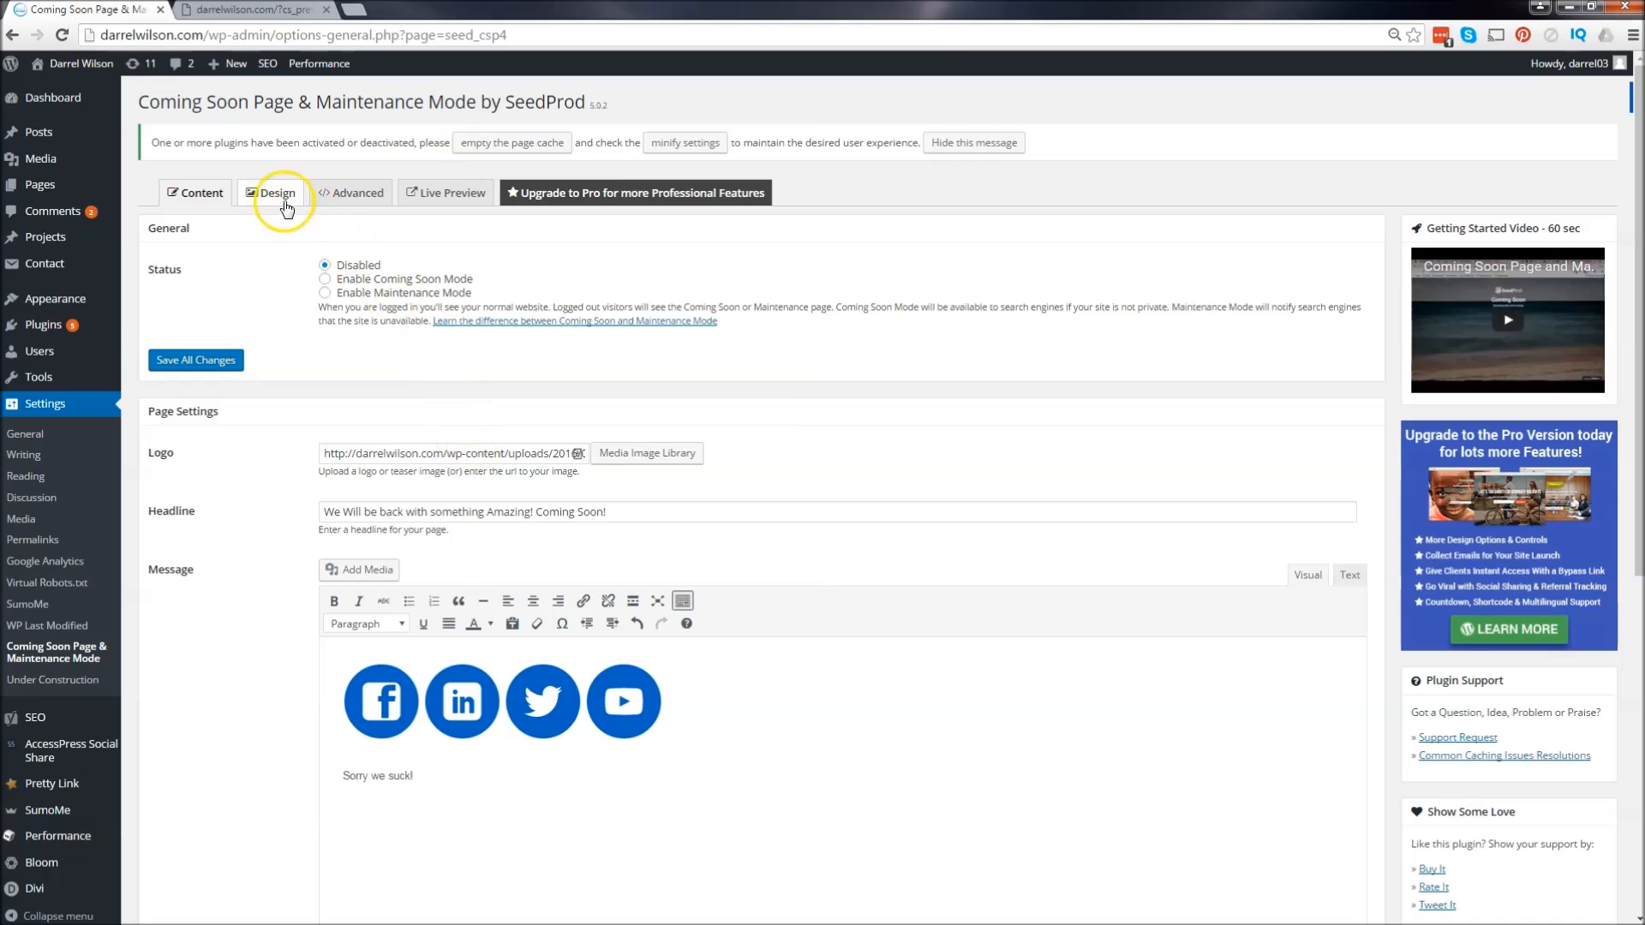
- Review the Design settings and return to the Content settings
click(277, 194)
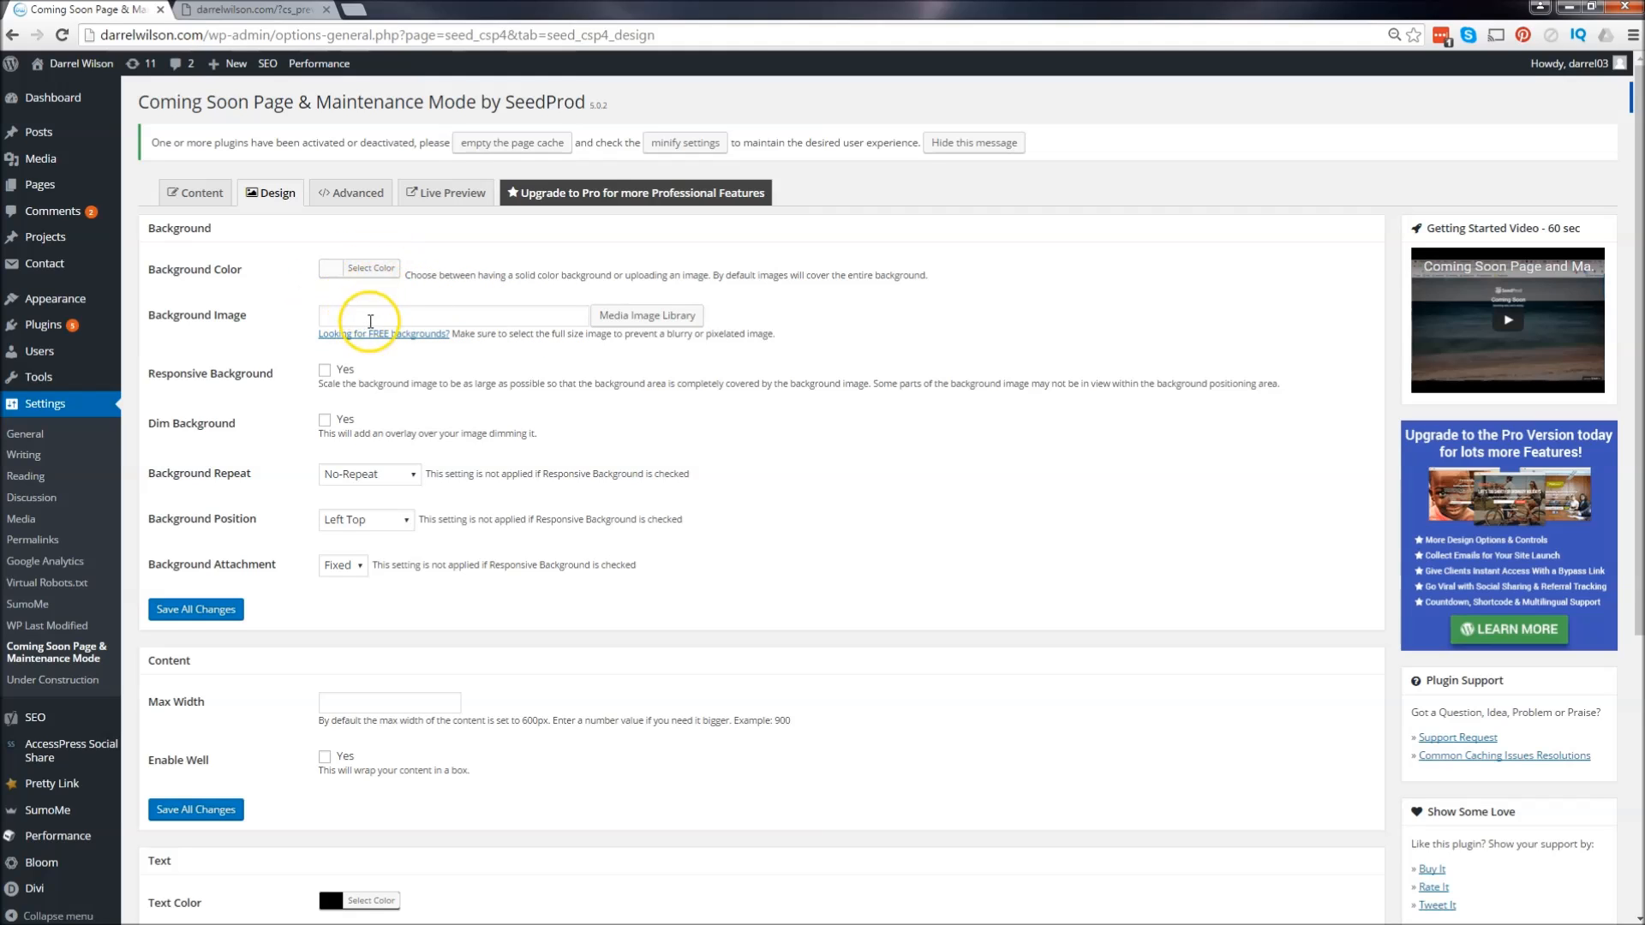
mouse_move(410, 428)
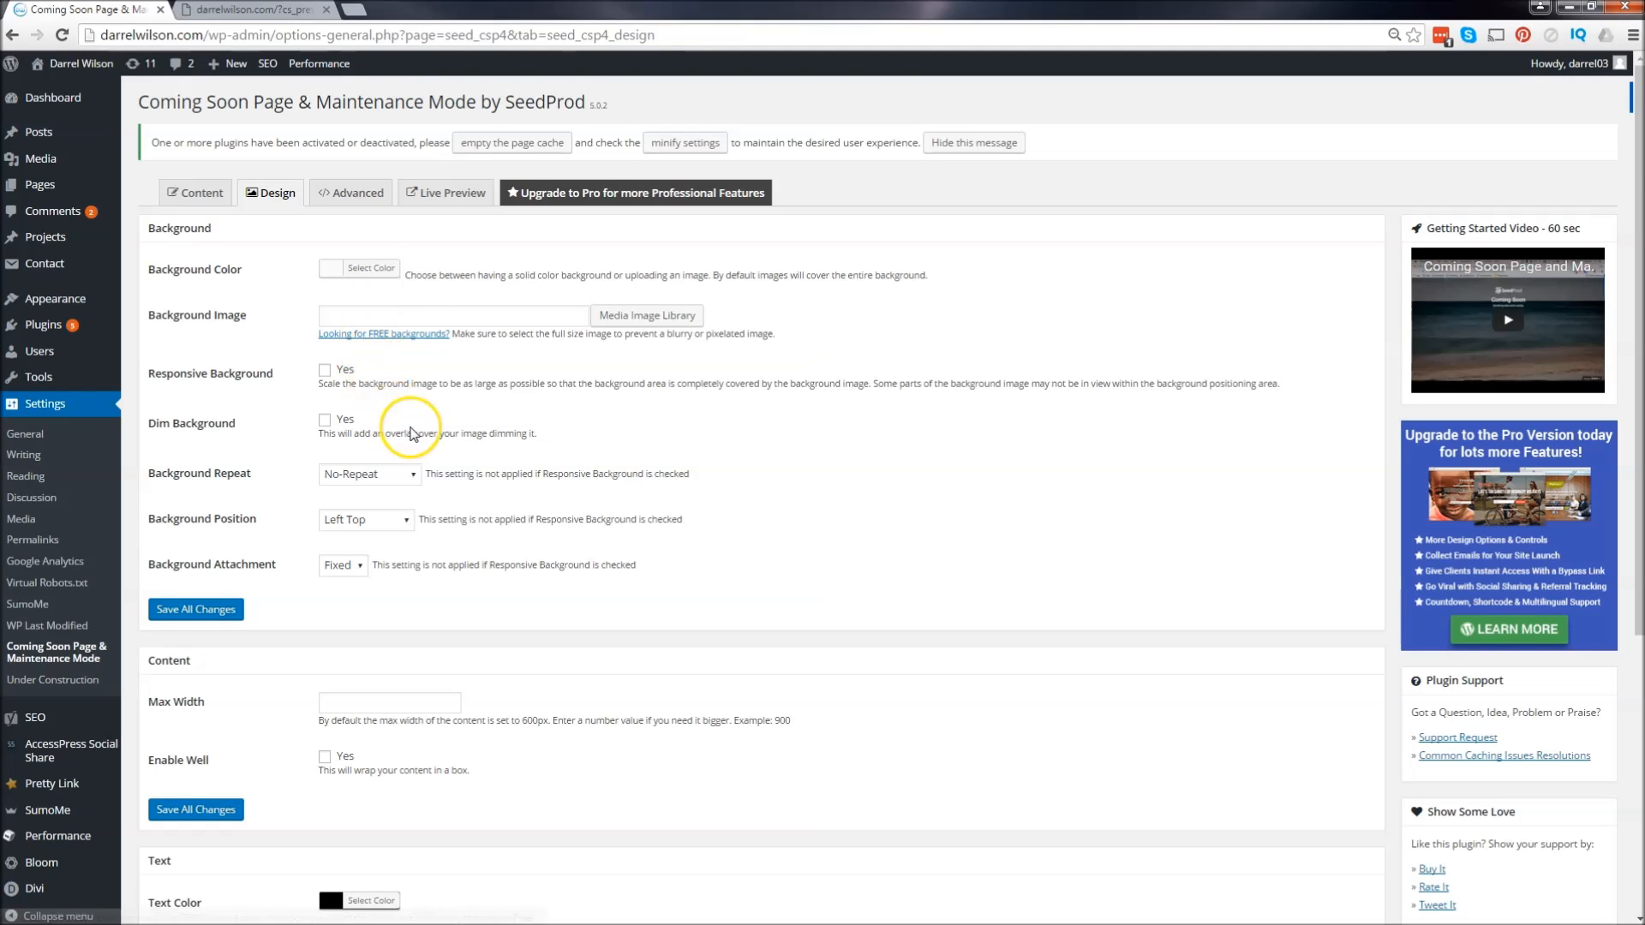
scroll(down, 3)
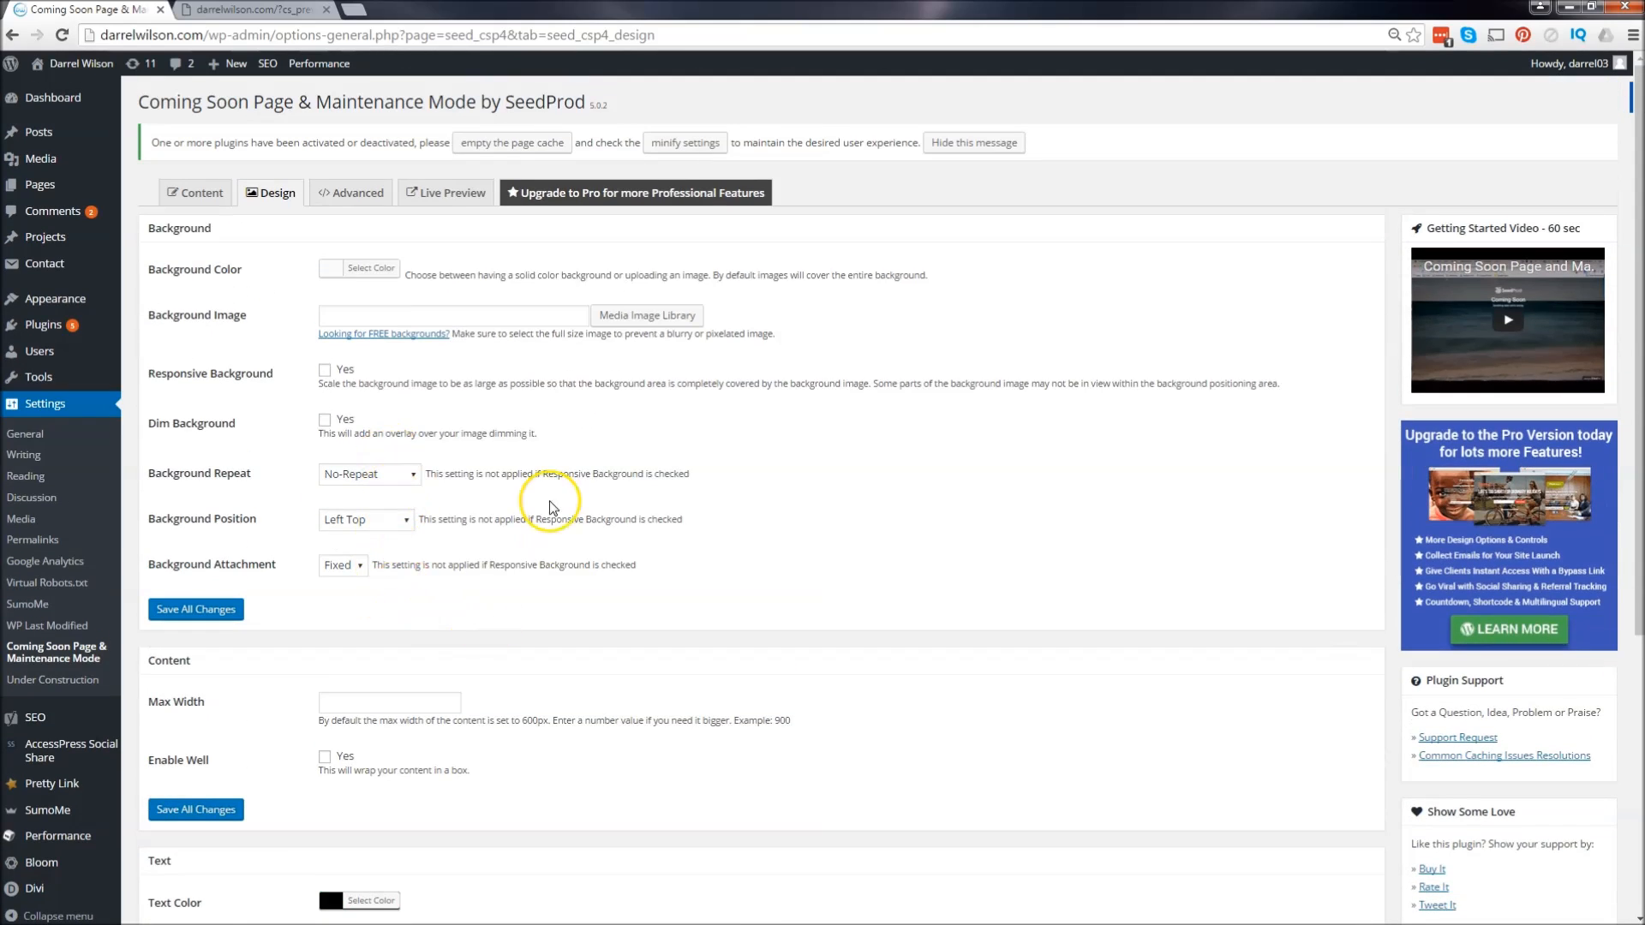
click(194, 192)
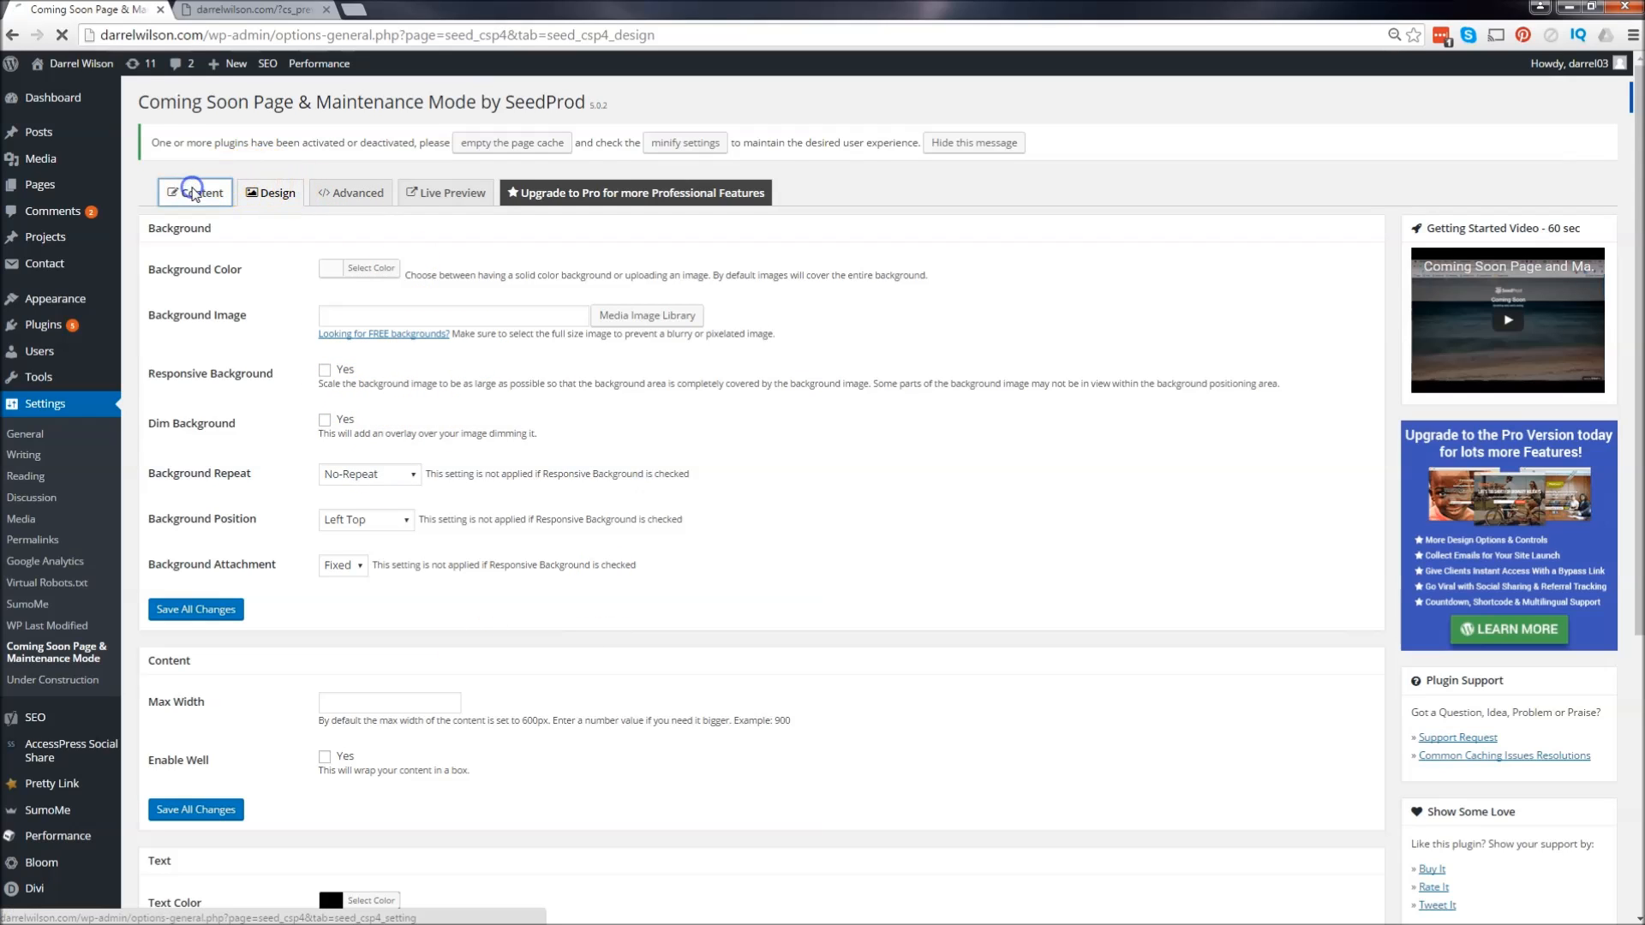
click(195, 192)
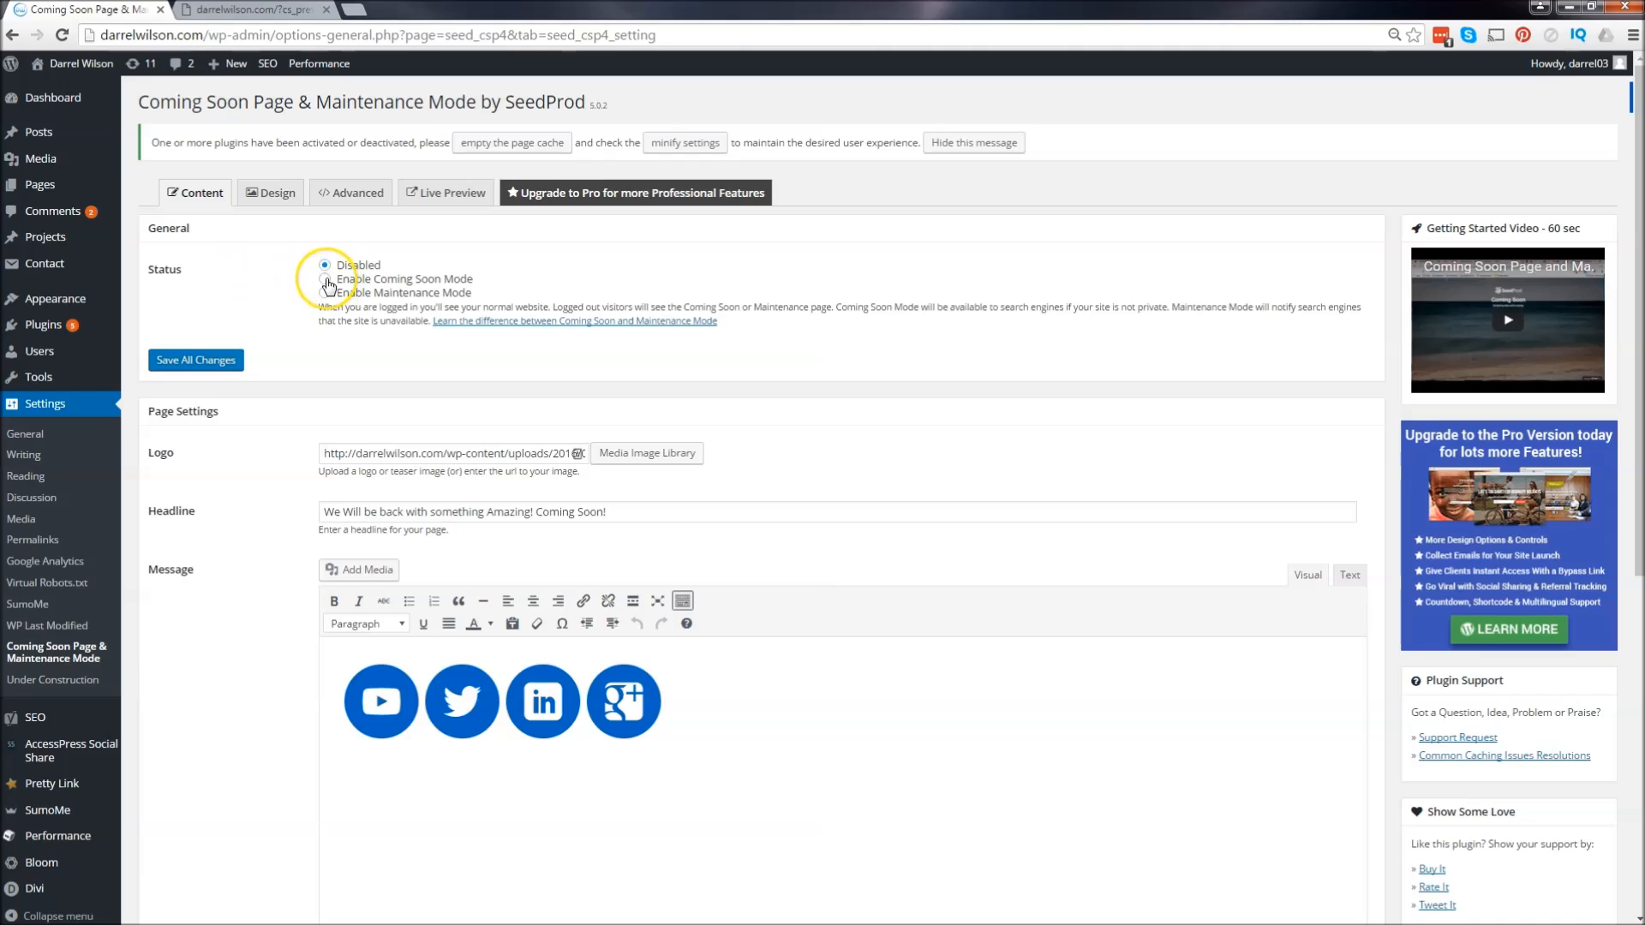
- Select Enable Coming Soon Mode and save all changes
click(326, 279)
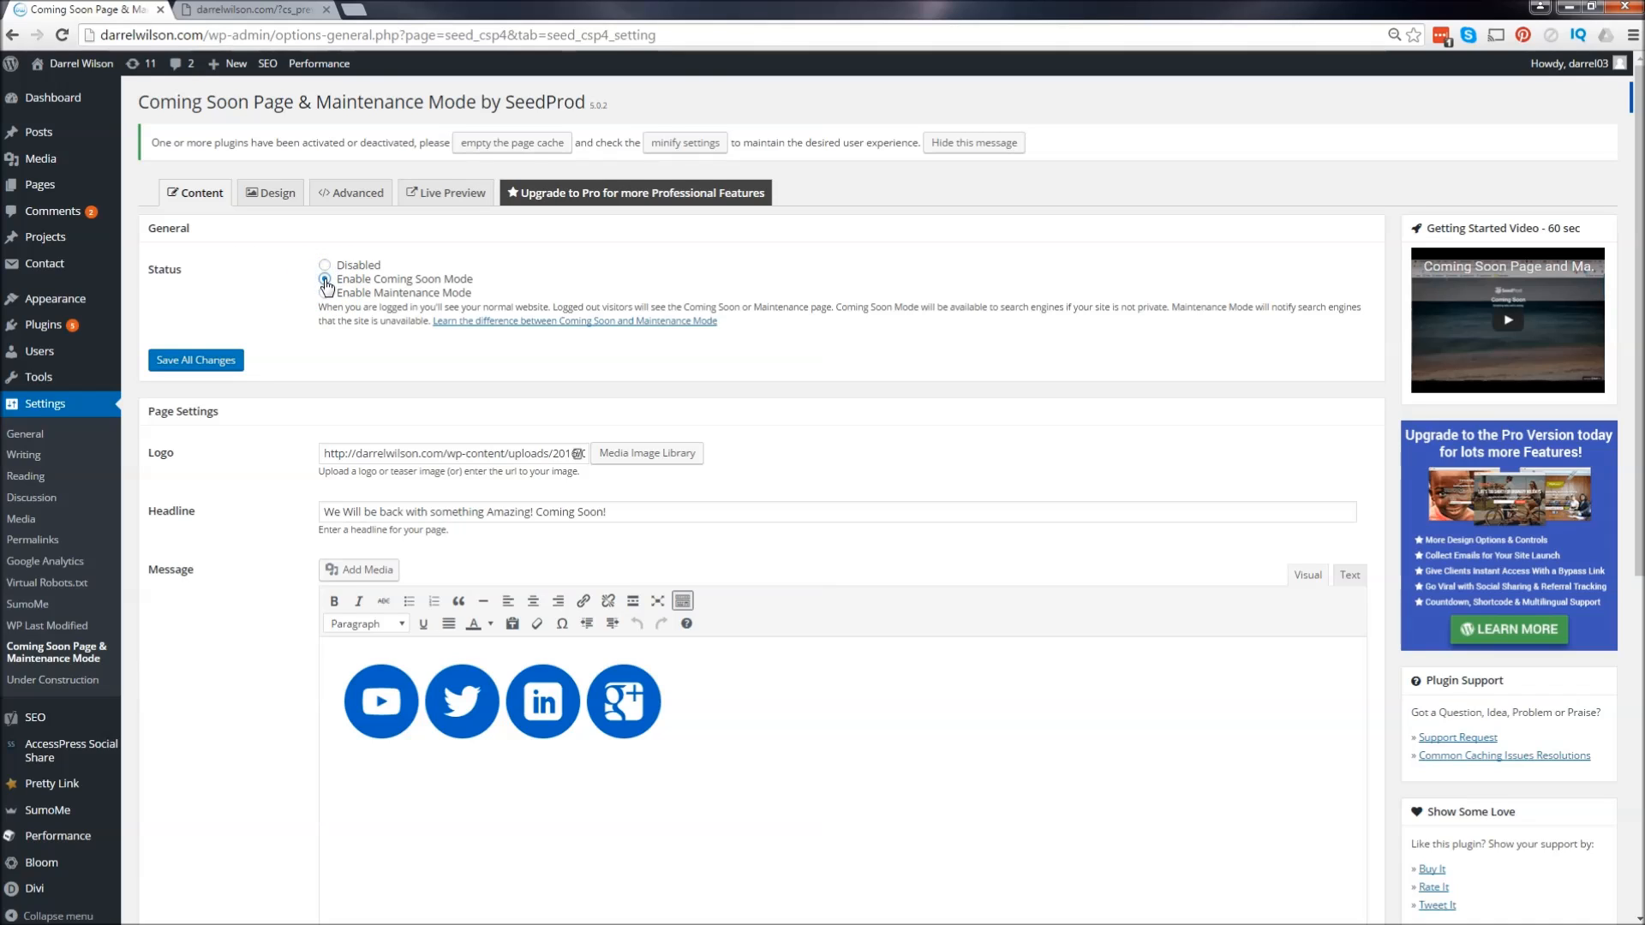
click(195, 360)
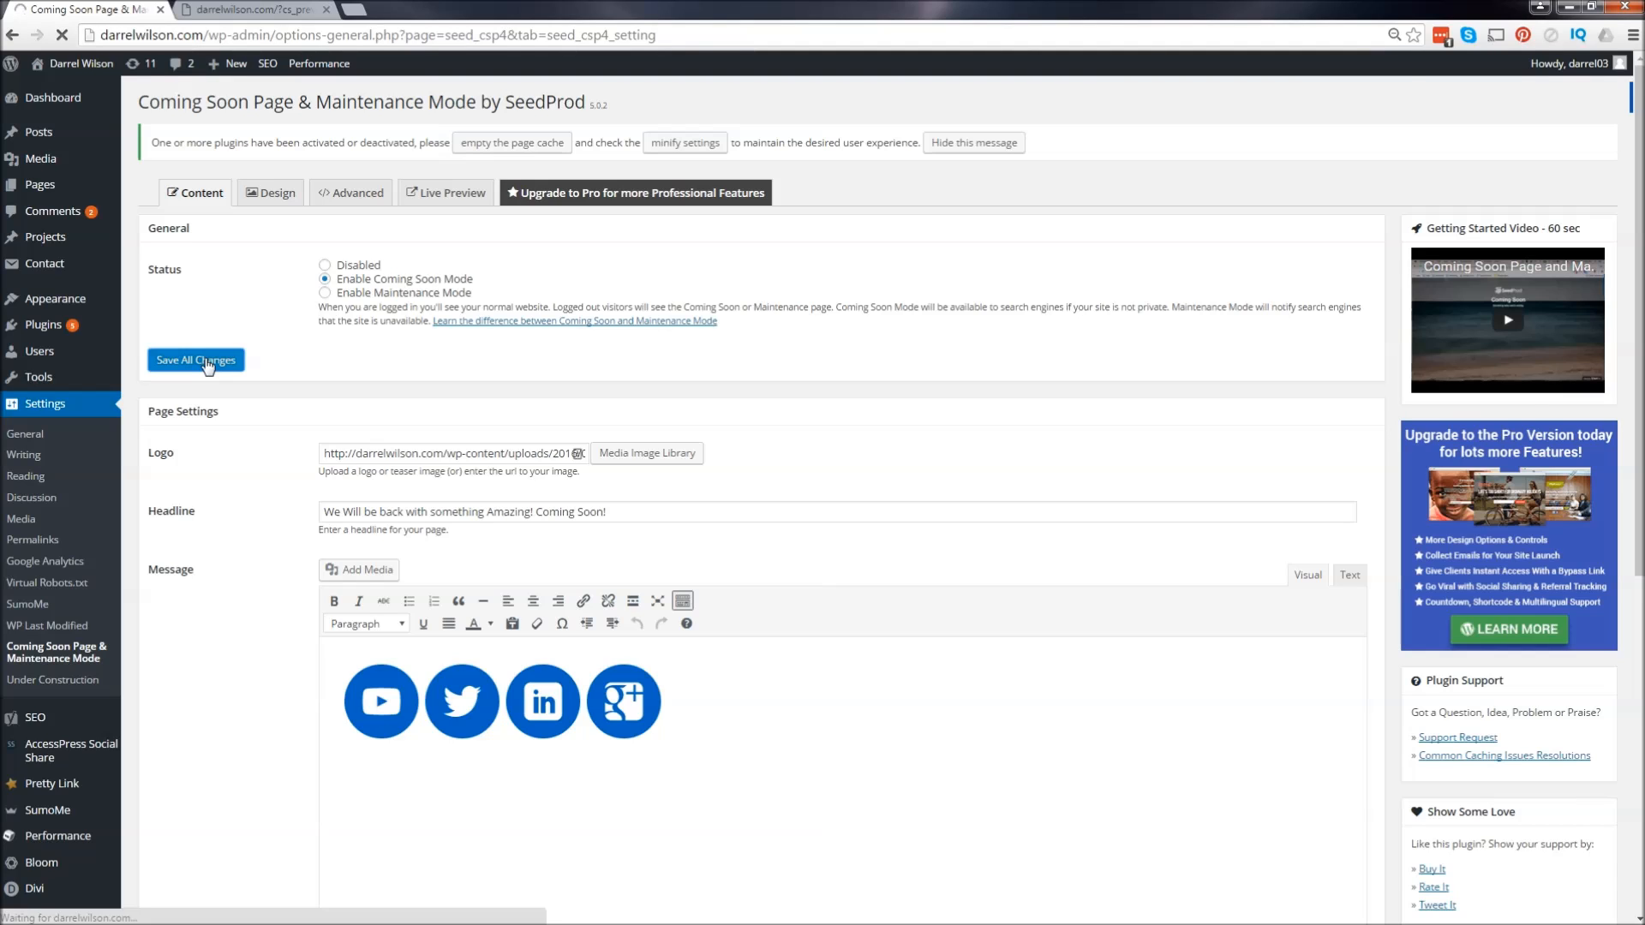
click(196, 360)
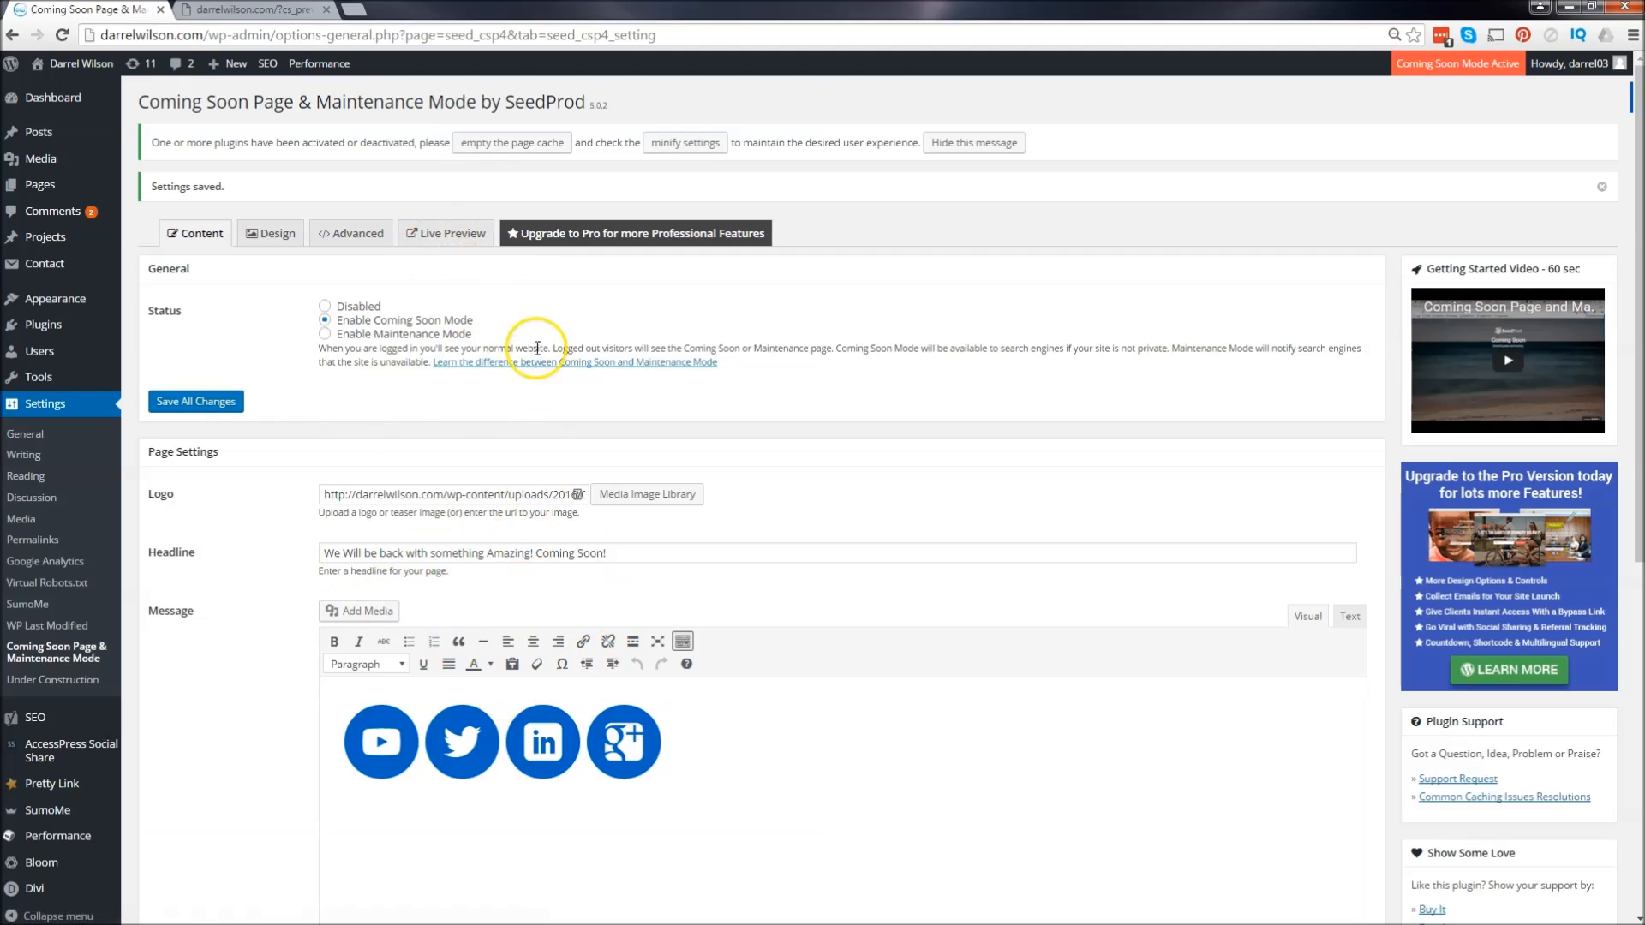
click(446, 233)
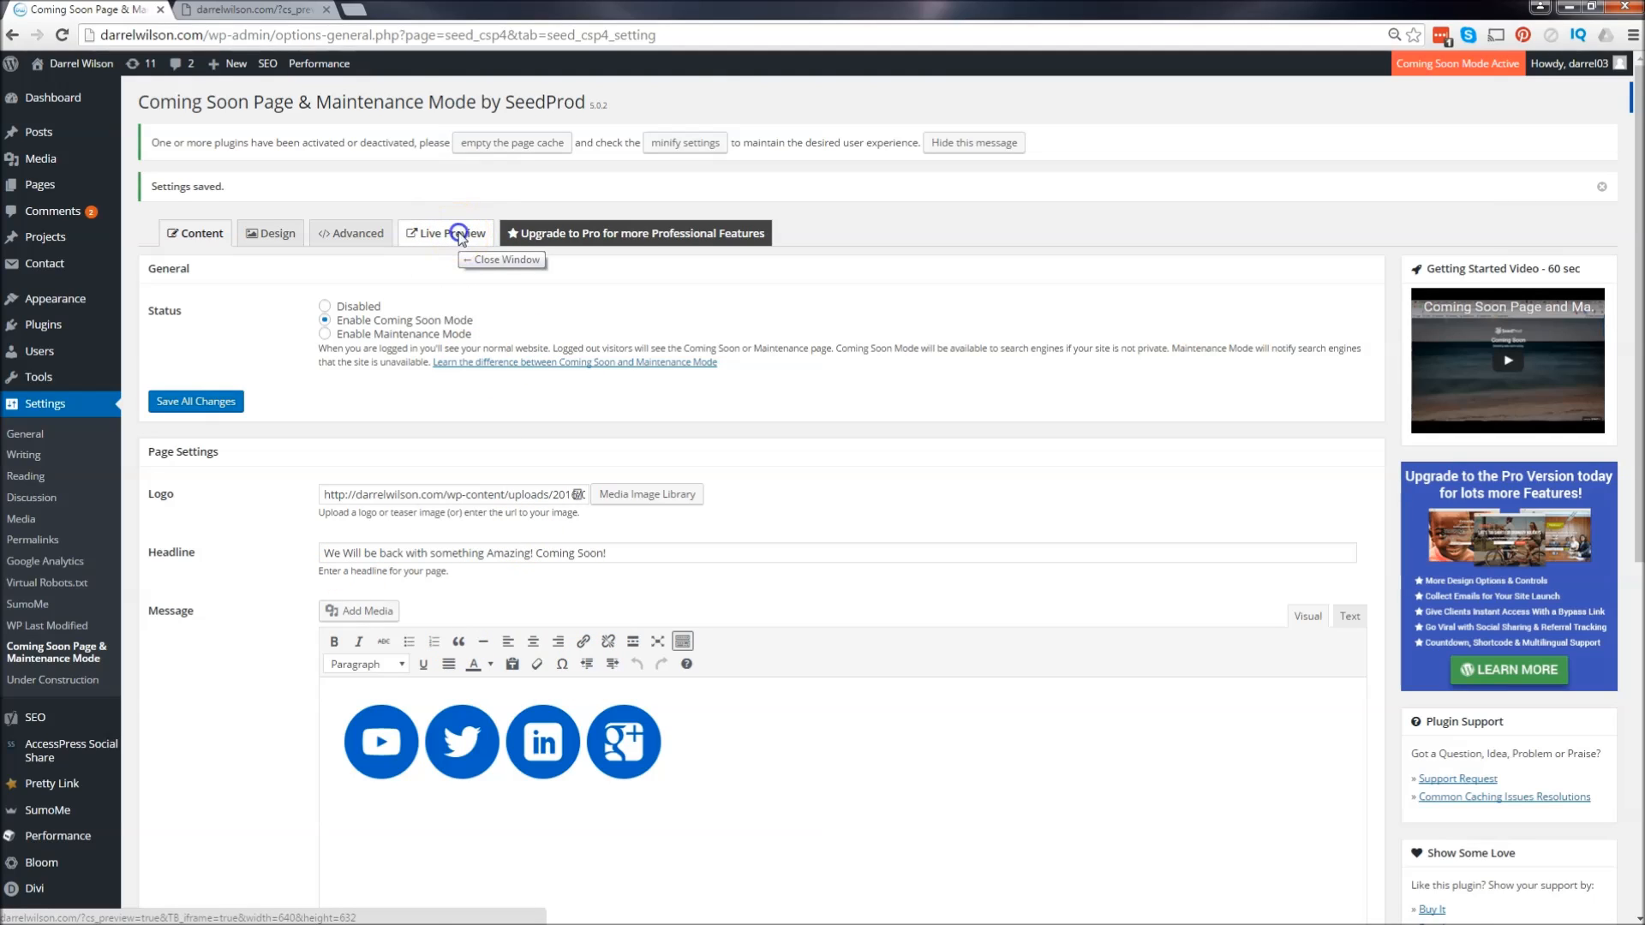
click(445, 233)
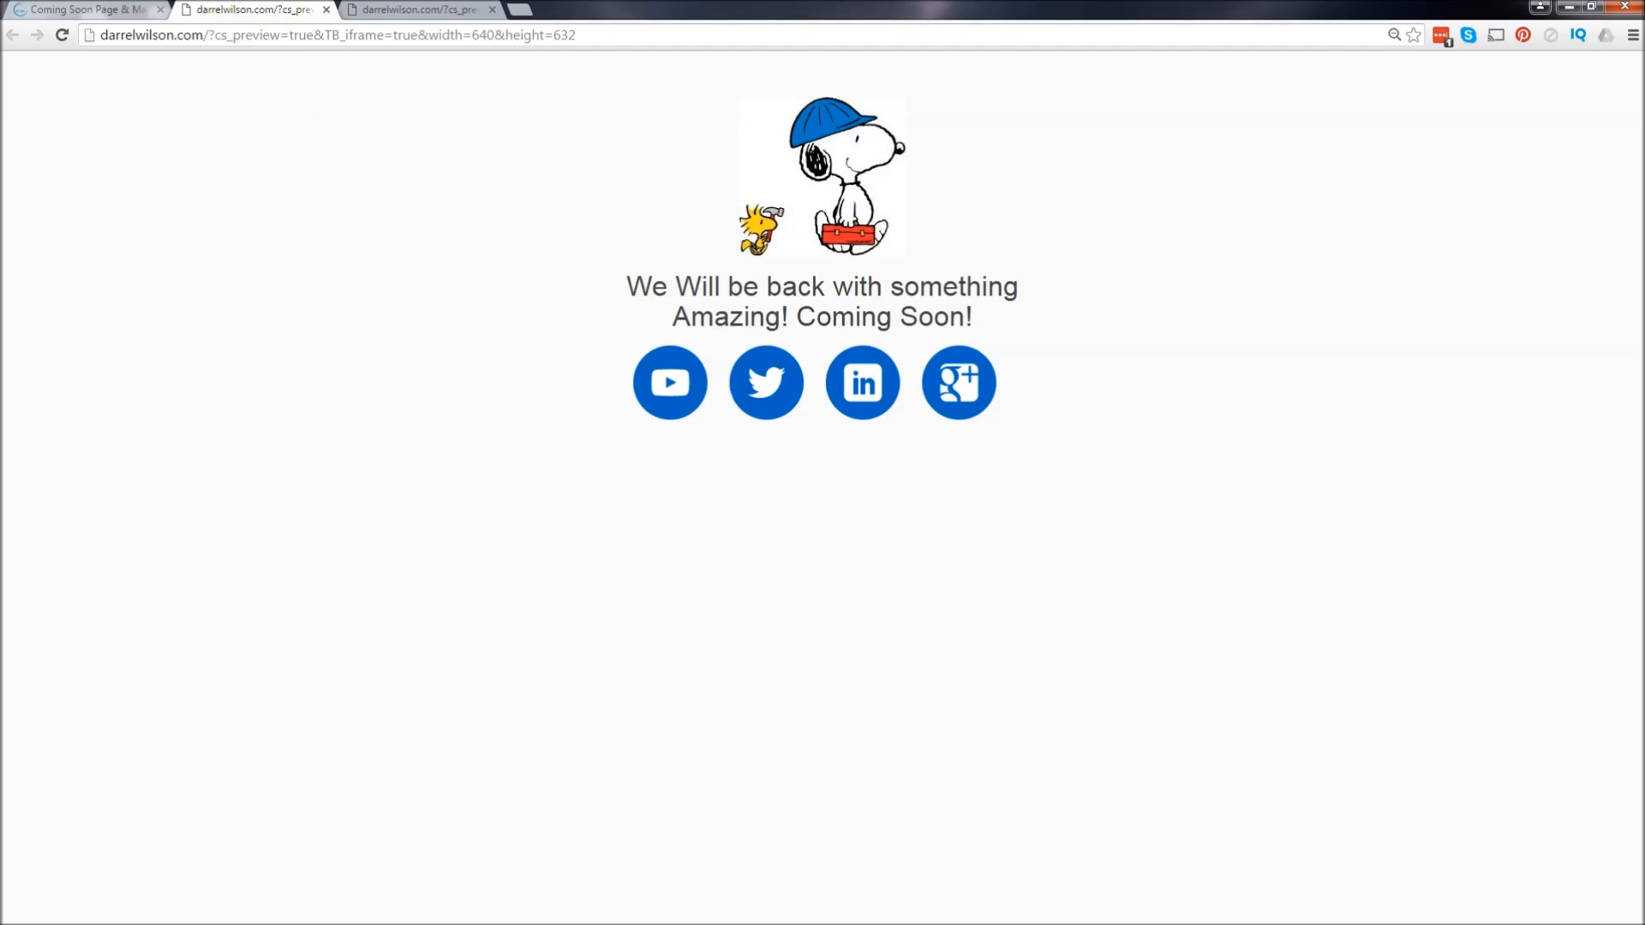
click(84, 10)
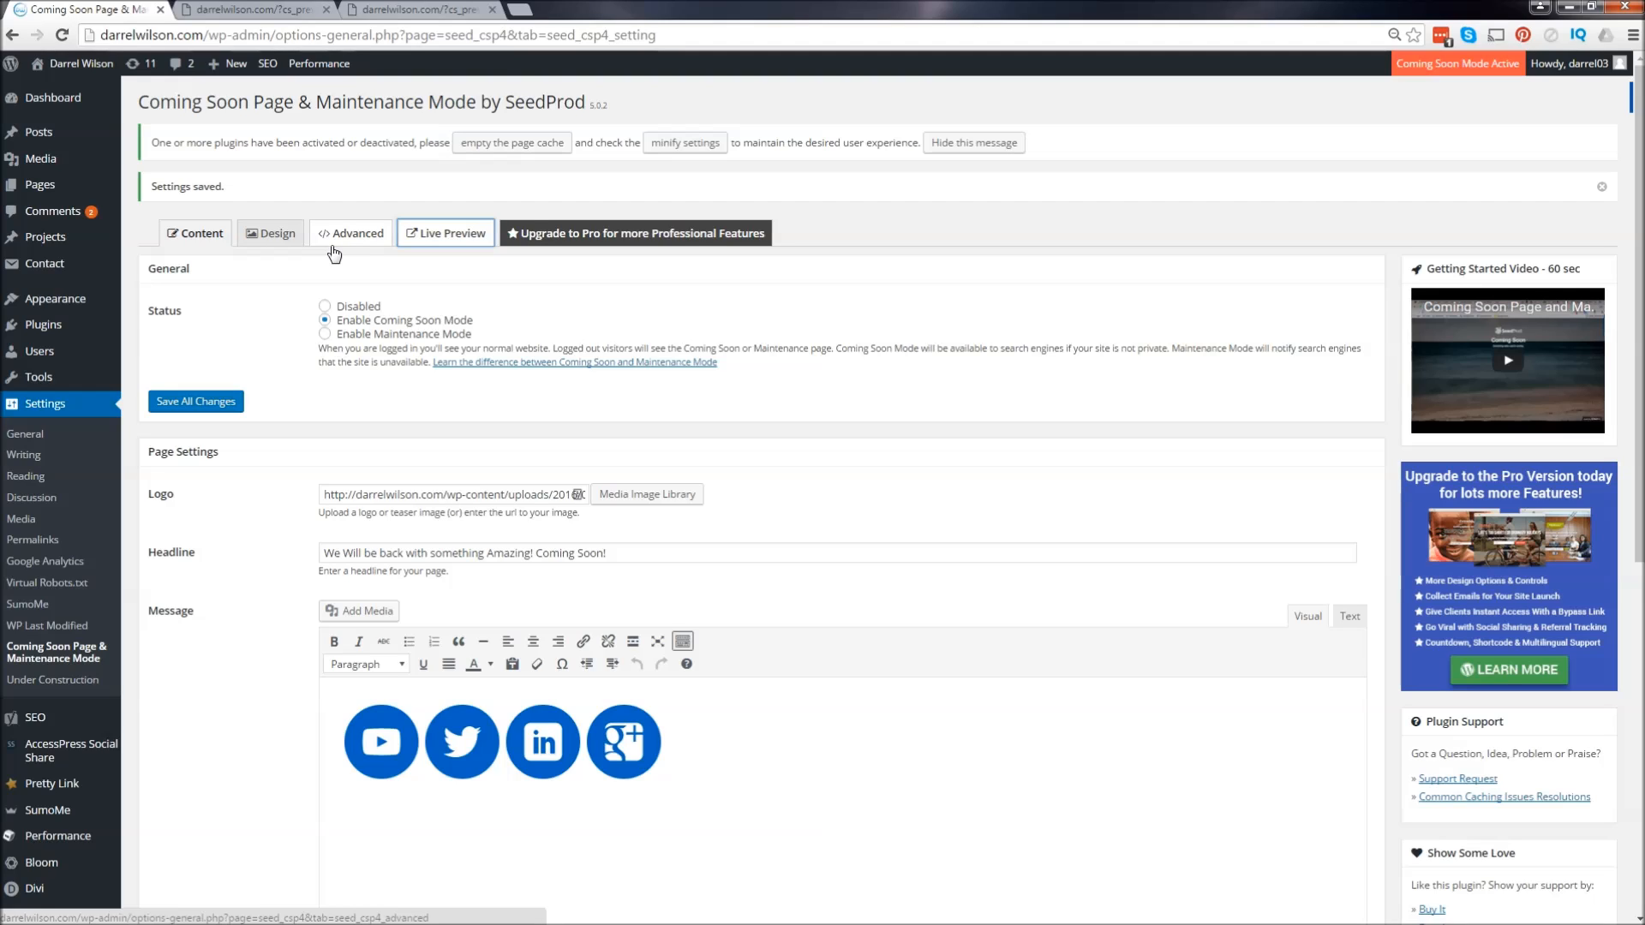
- Set the status to Disabled and save all changes
click(325, 305)
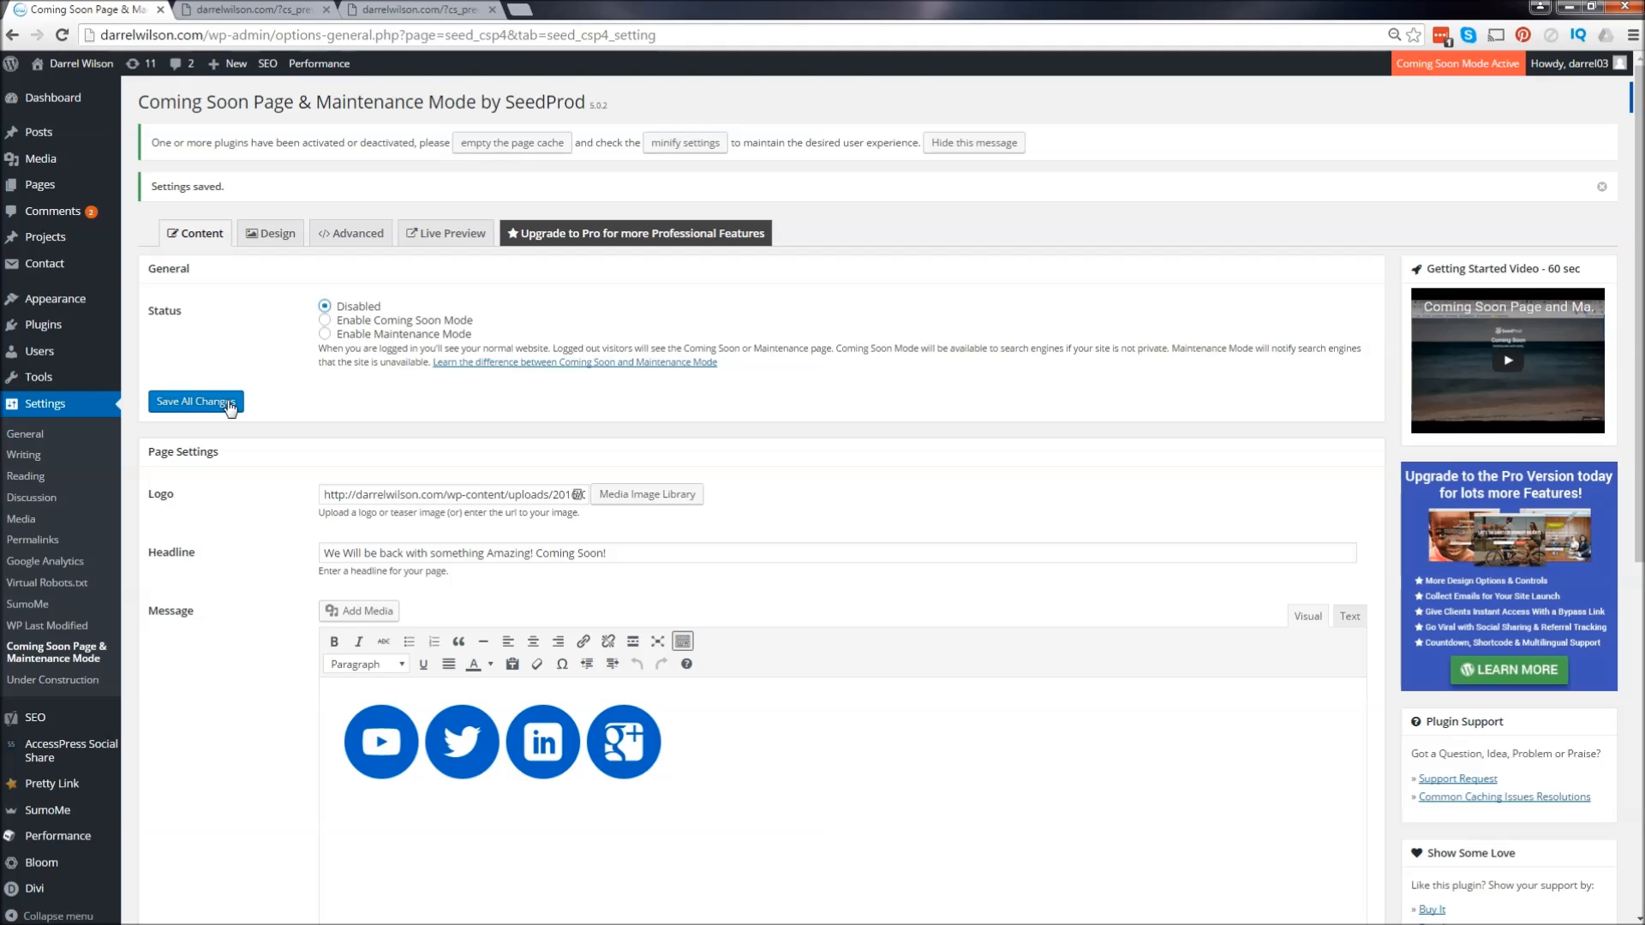
click(17, 909)
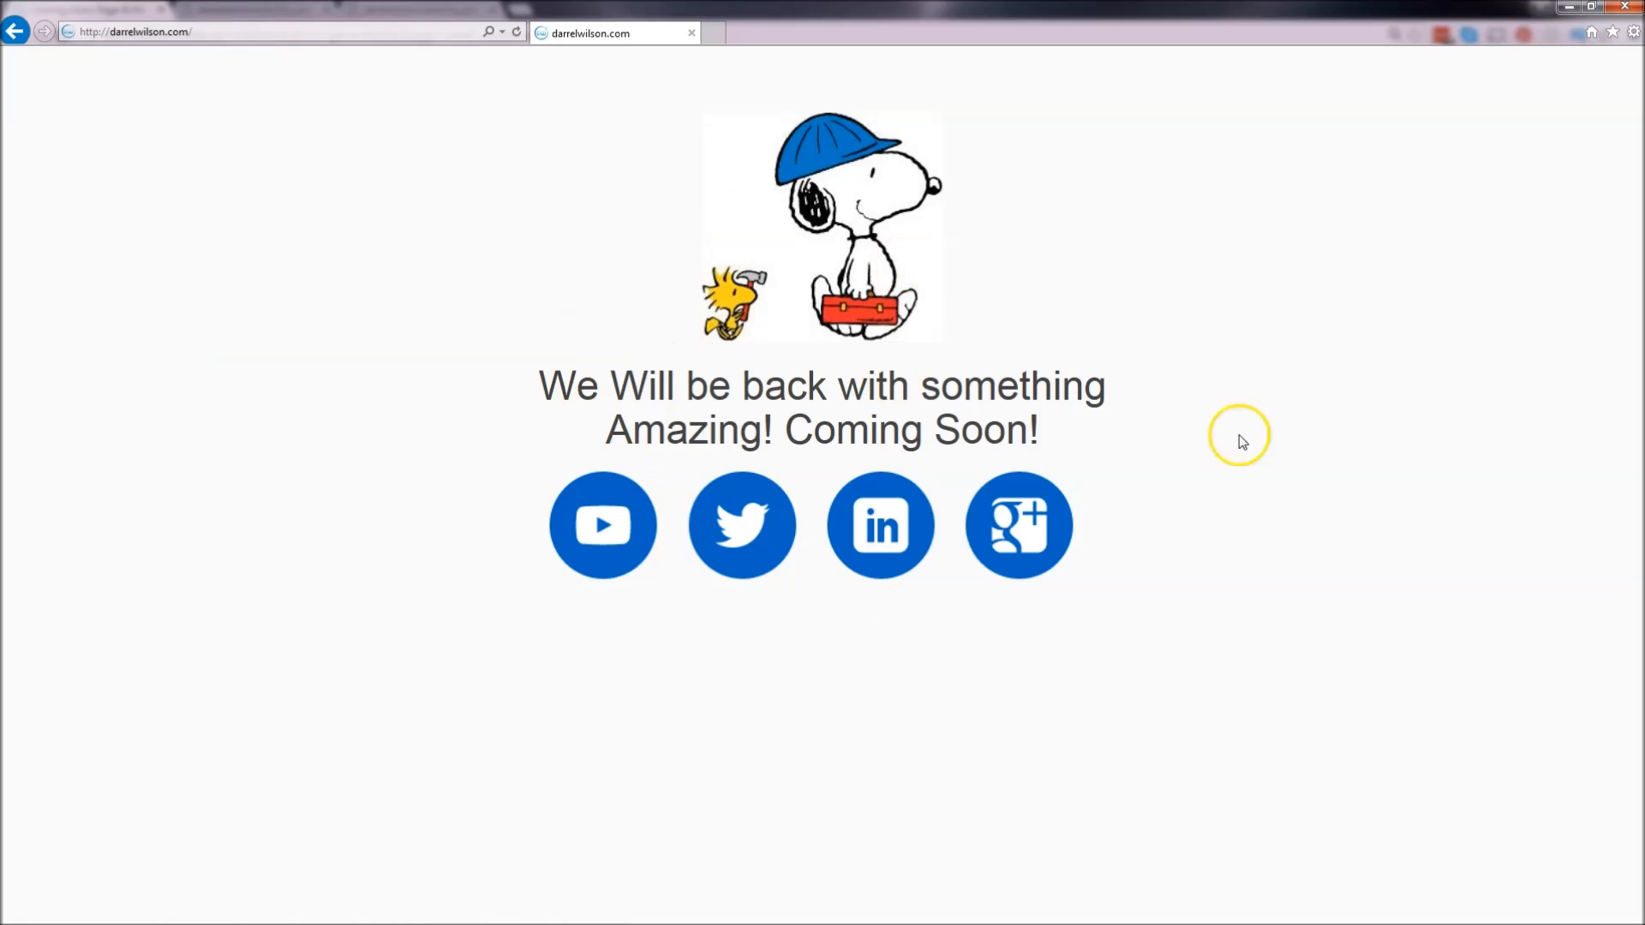
mouse_move(829, 609)
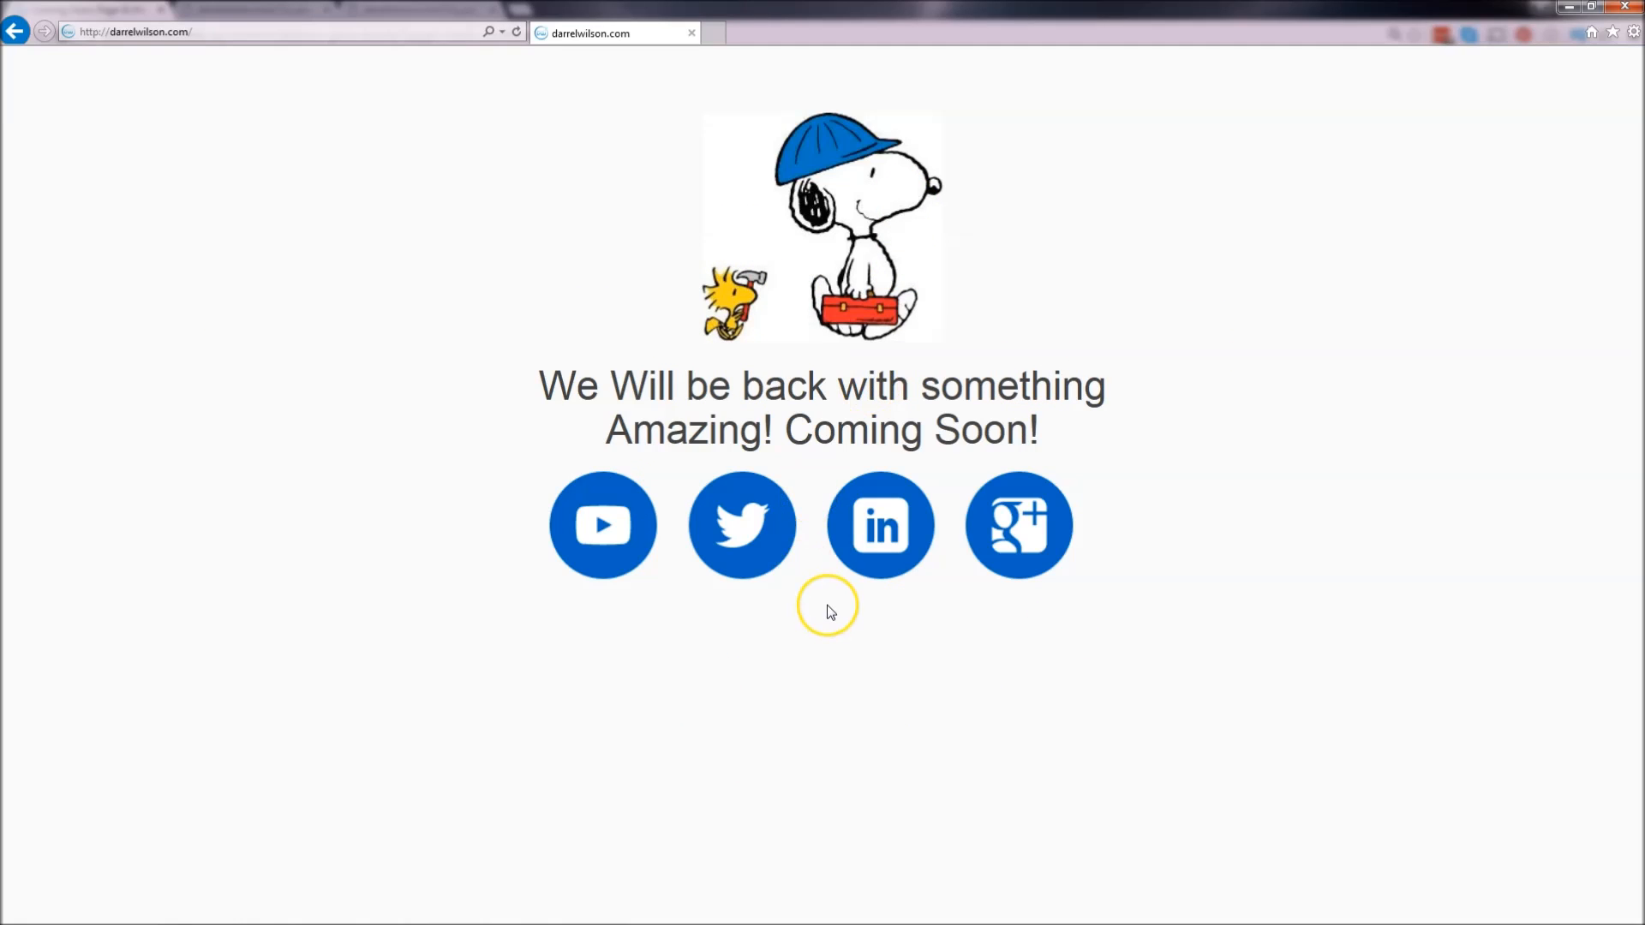